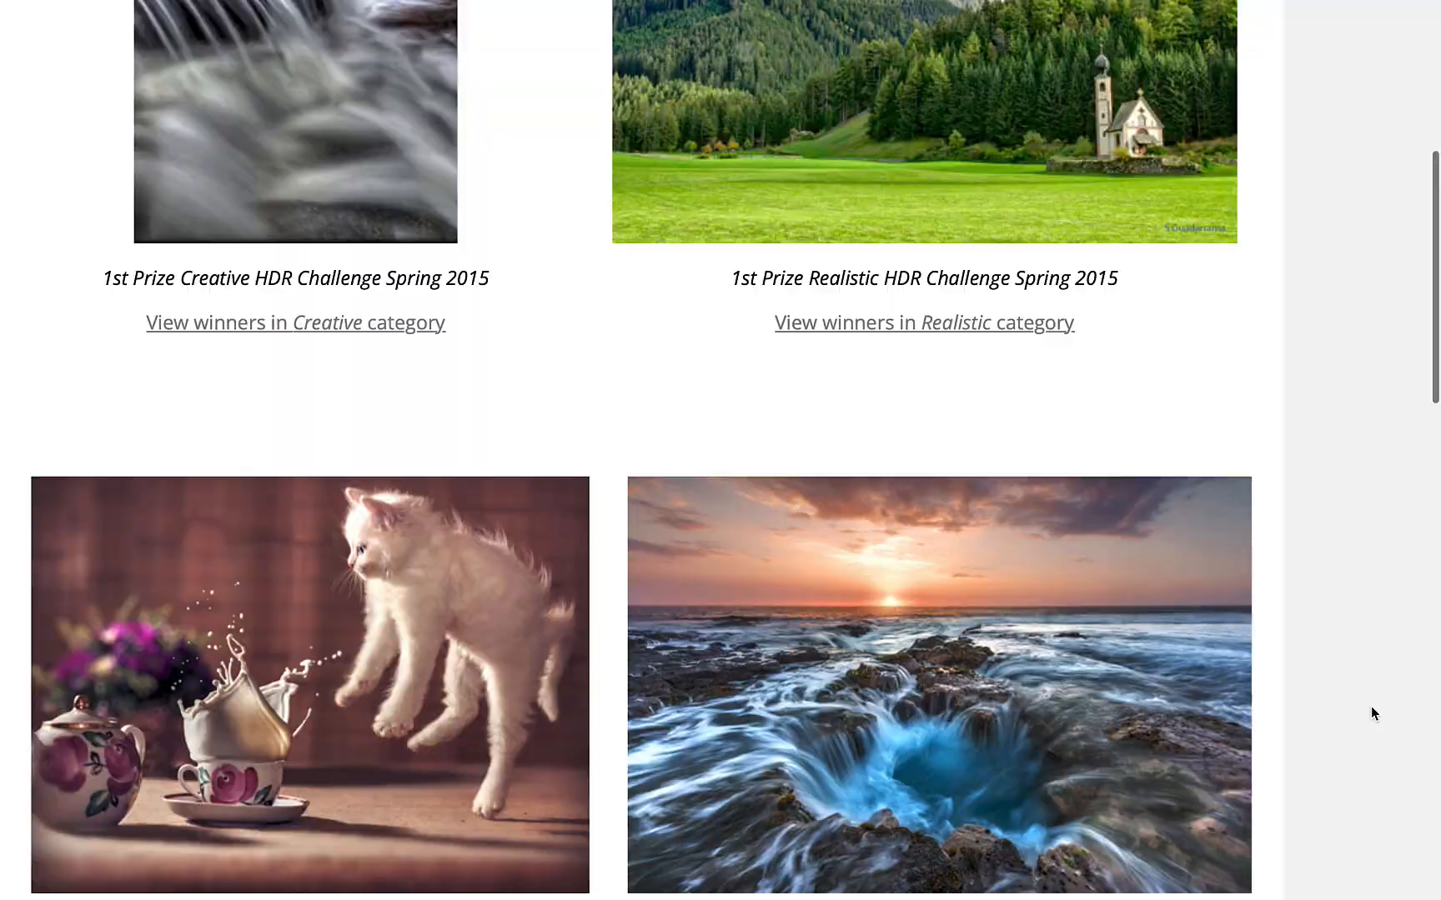
Scroll Adobe's Create HDR photos article down to its ghosting advice
scroll(down, 3)
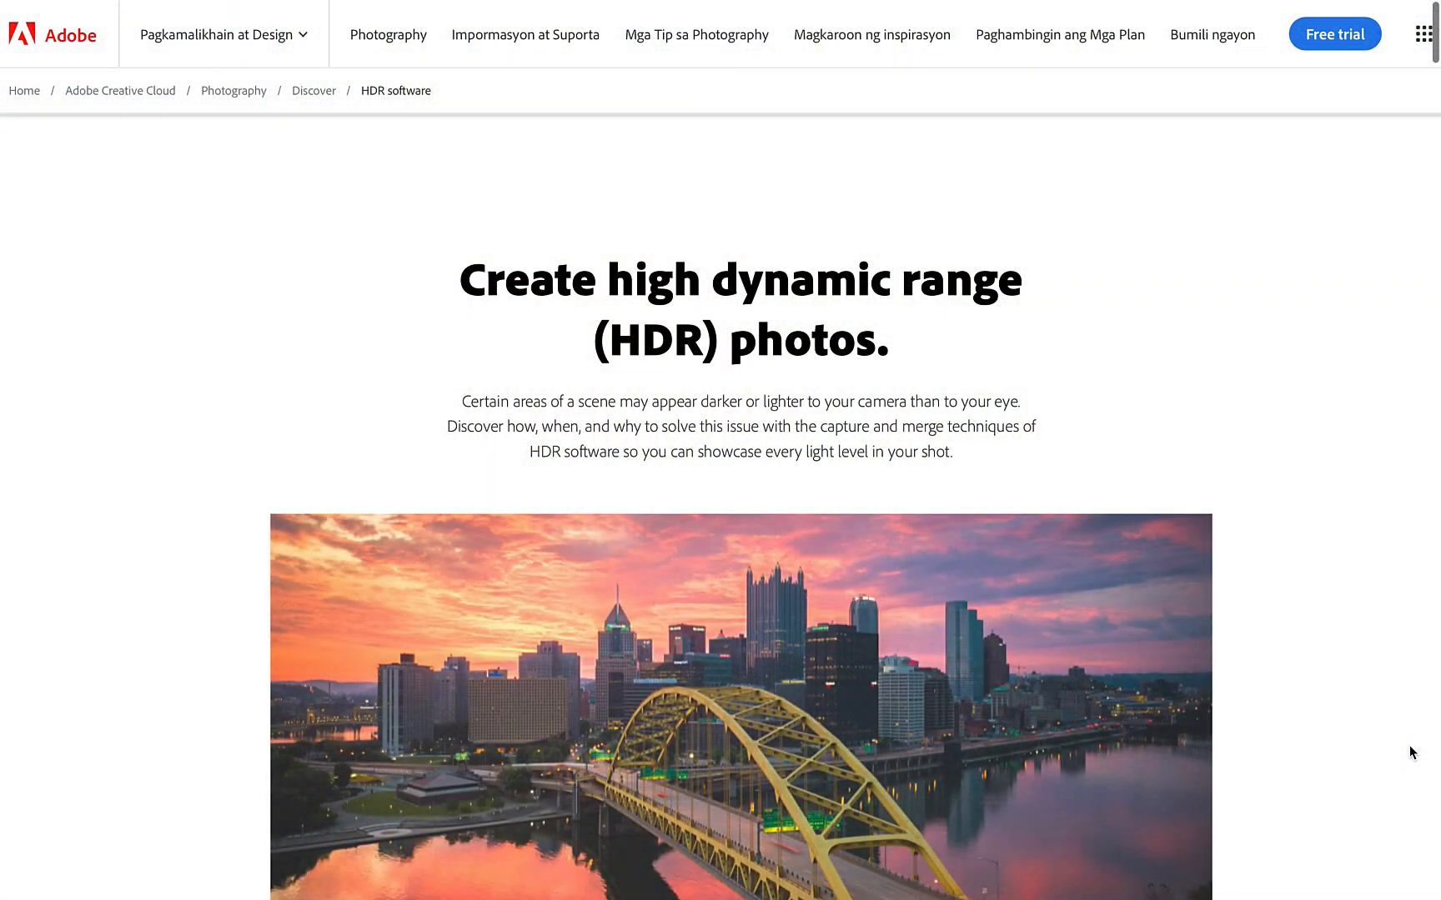
scroll(down, 3)
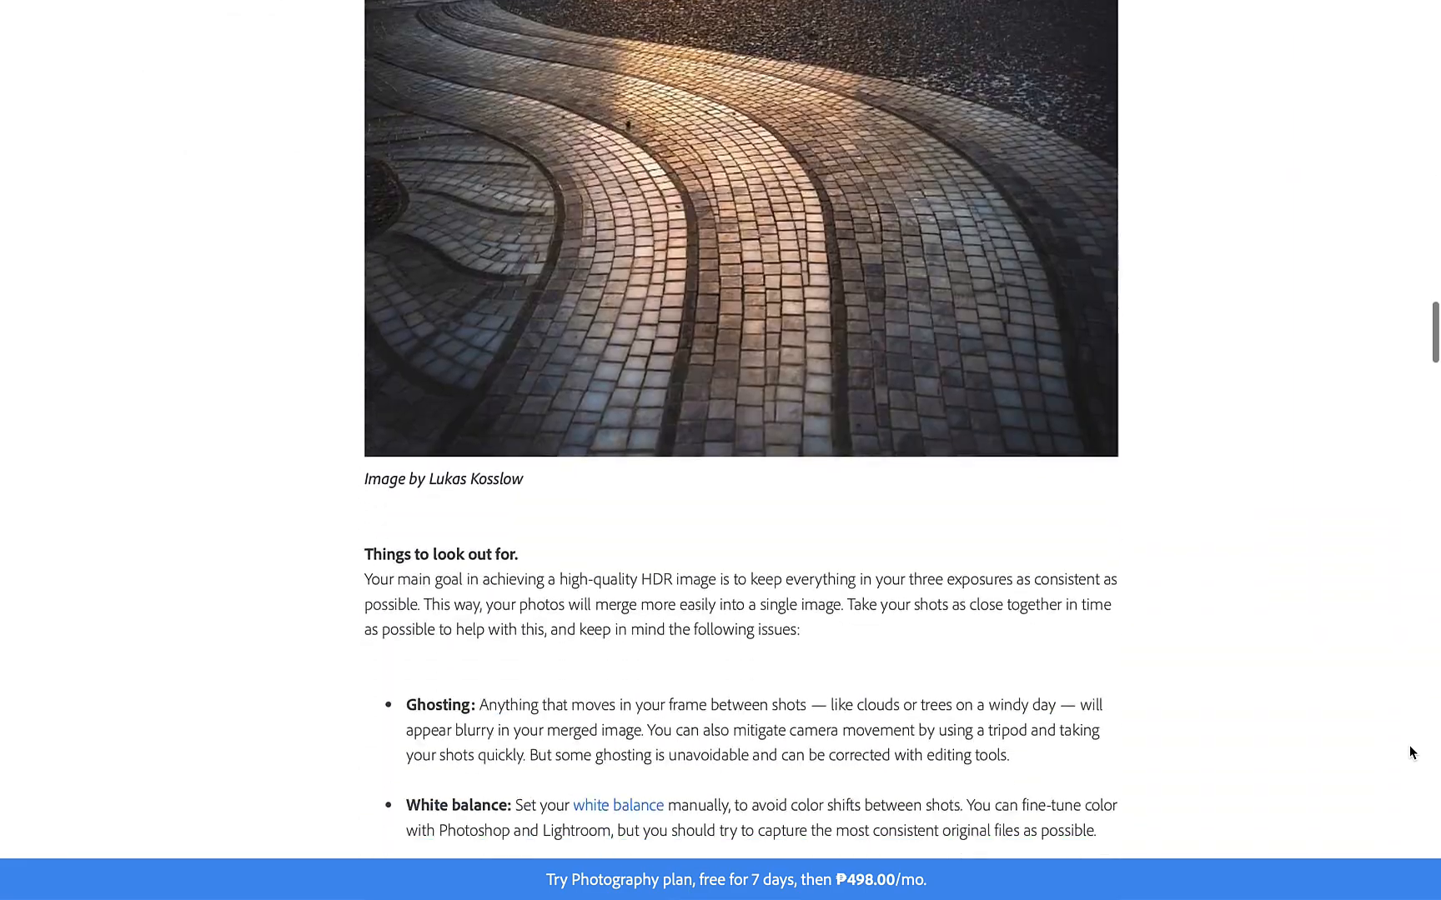
scroll(down, 3)
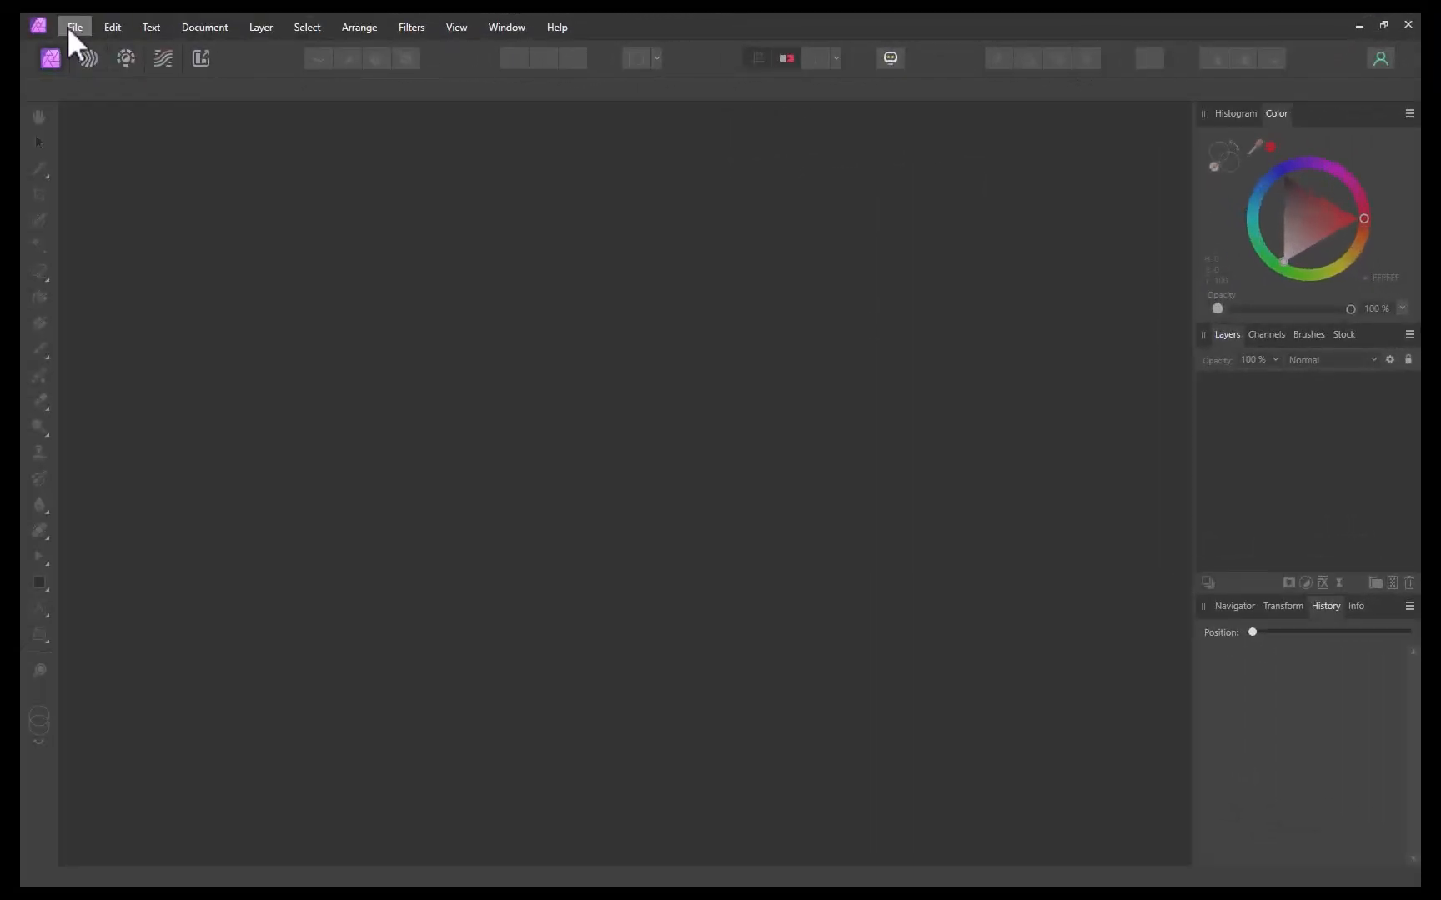
Add exposures DSC00028, DSC00029 and DSC00031 to a New HDR Merge
click(74, 26)
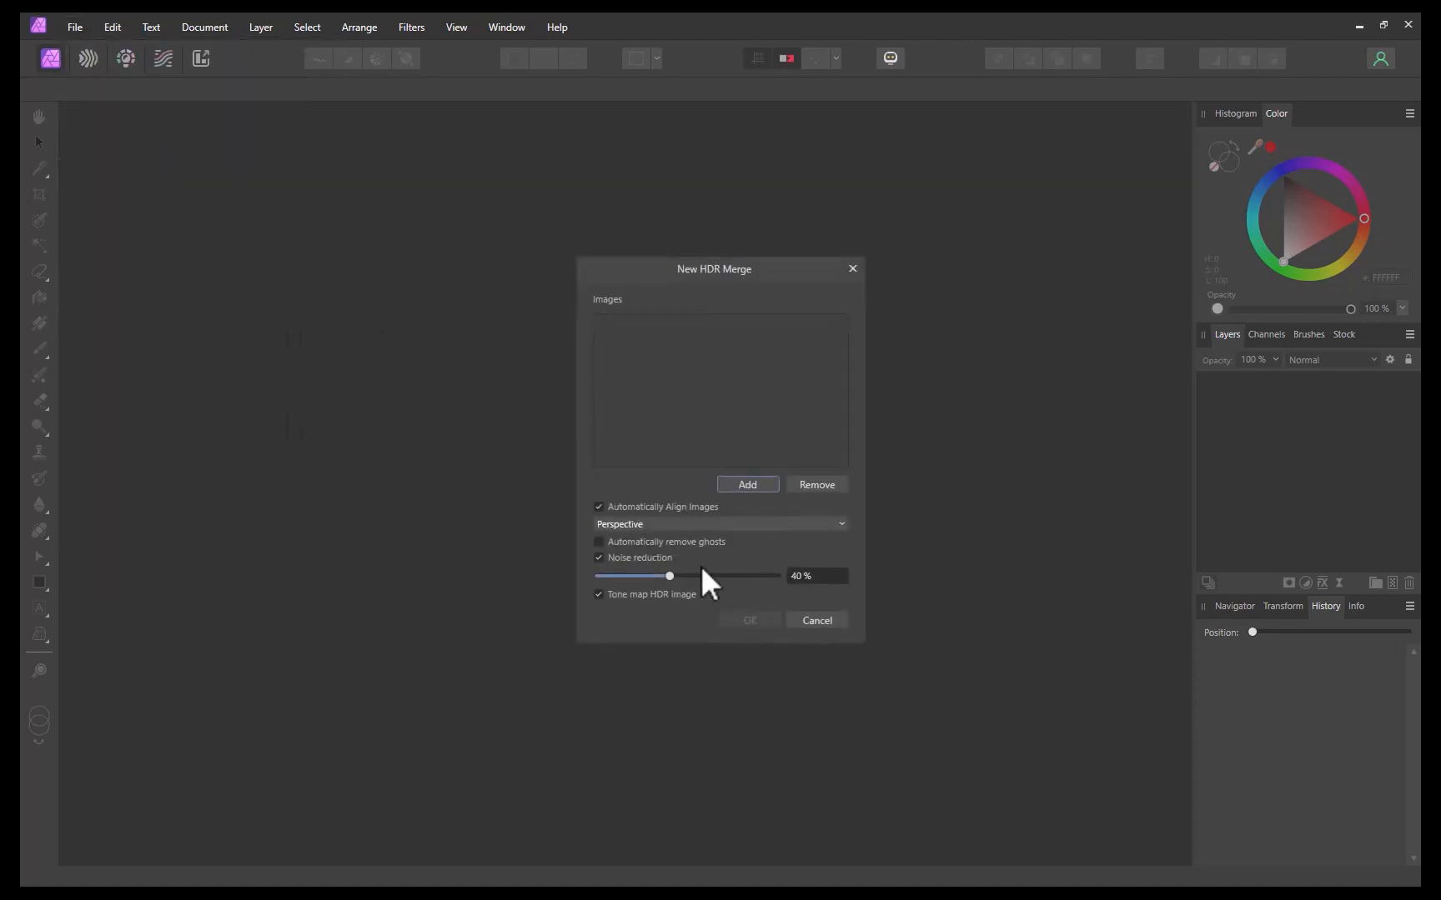
click(597, 541)
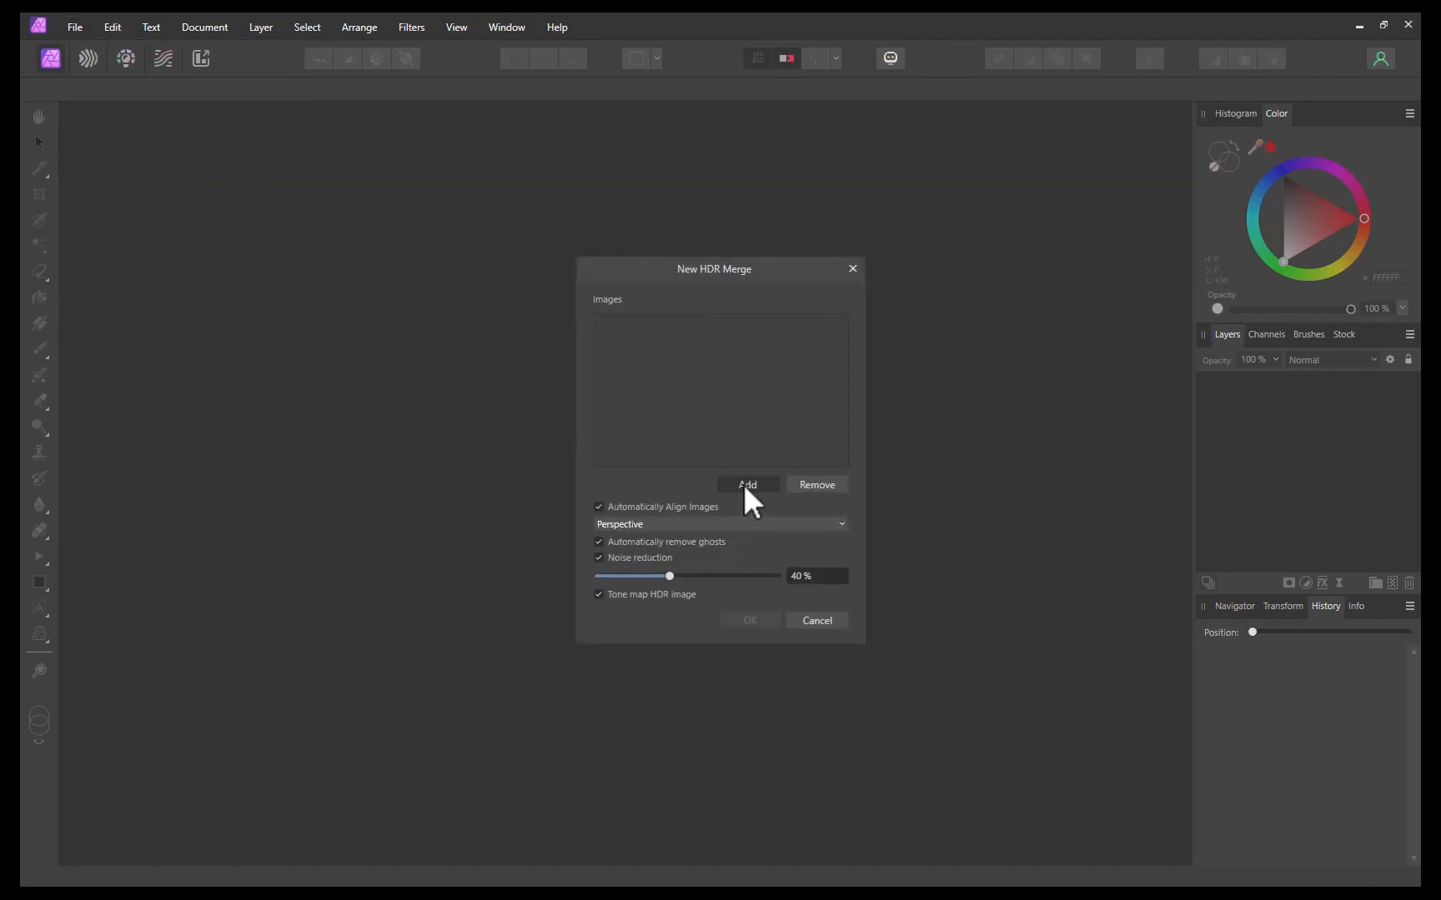
click(748, 484)
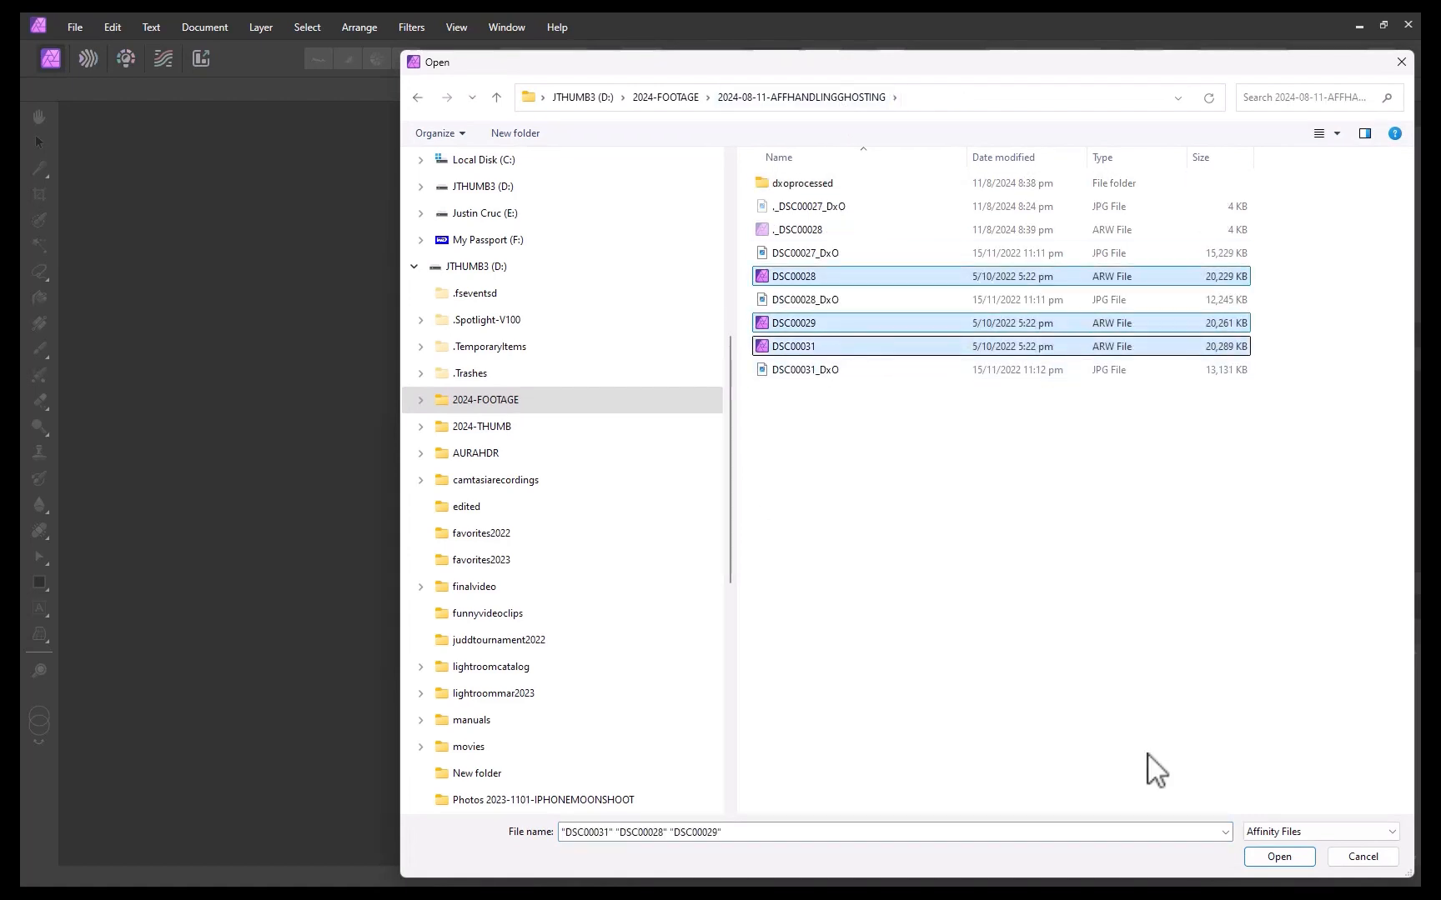
click(1277, 856)
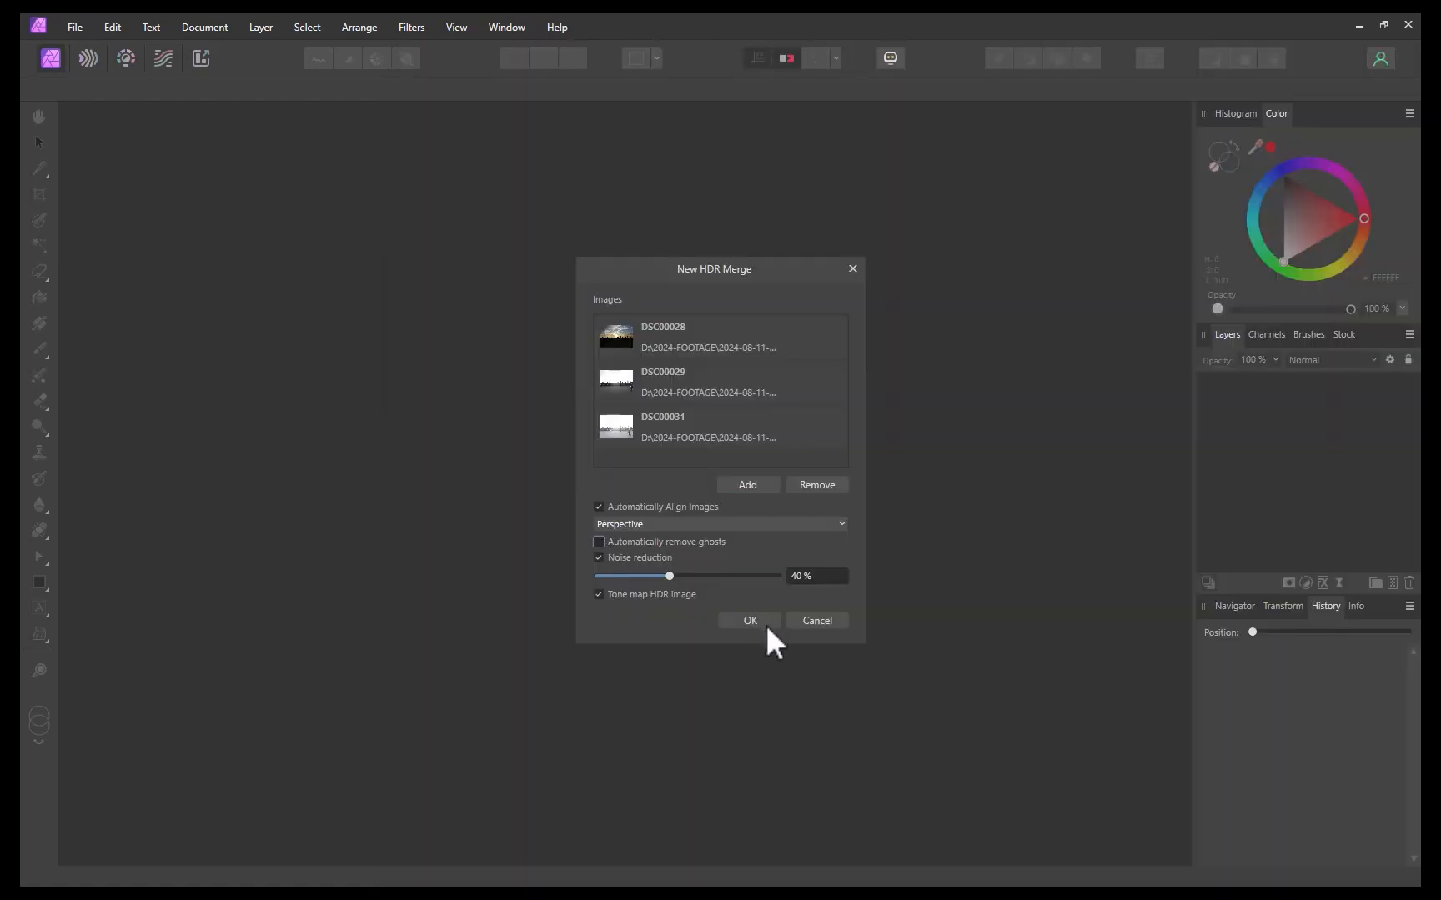
Run the HDR merge with alignment, noise reduction and tone mapping enabled
click(749, 620)
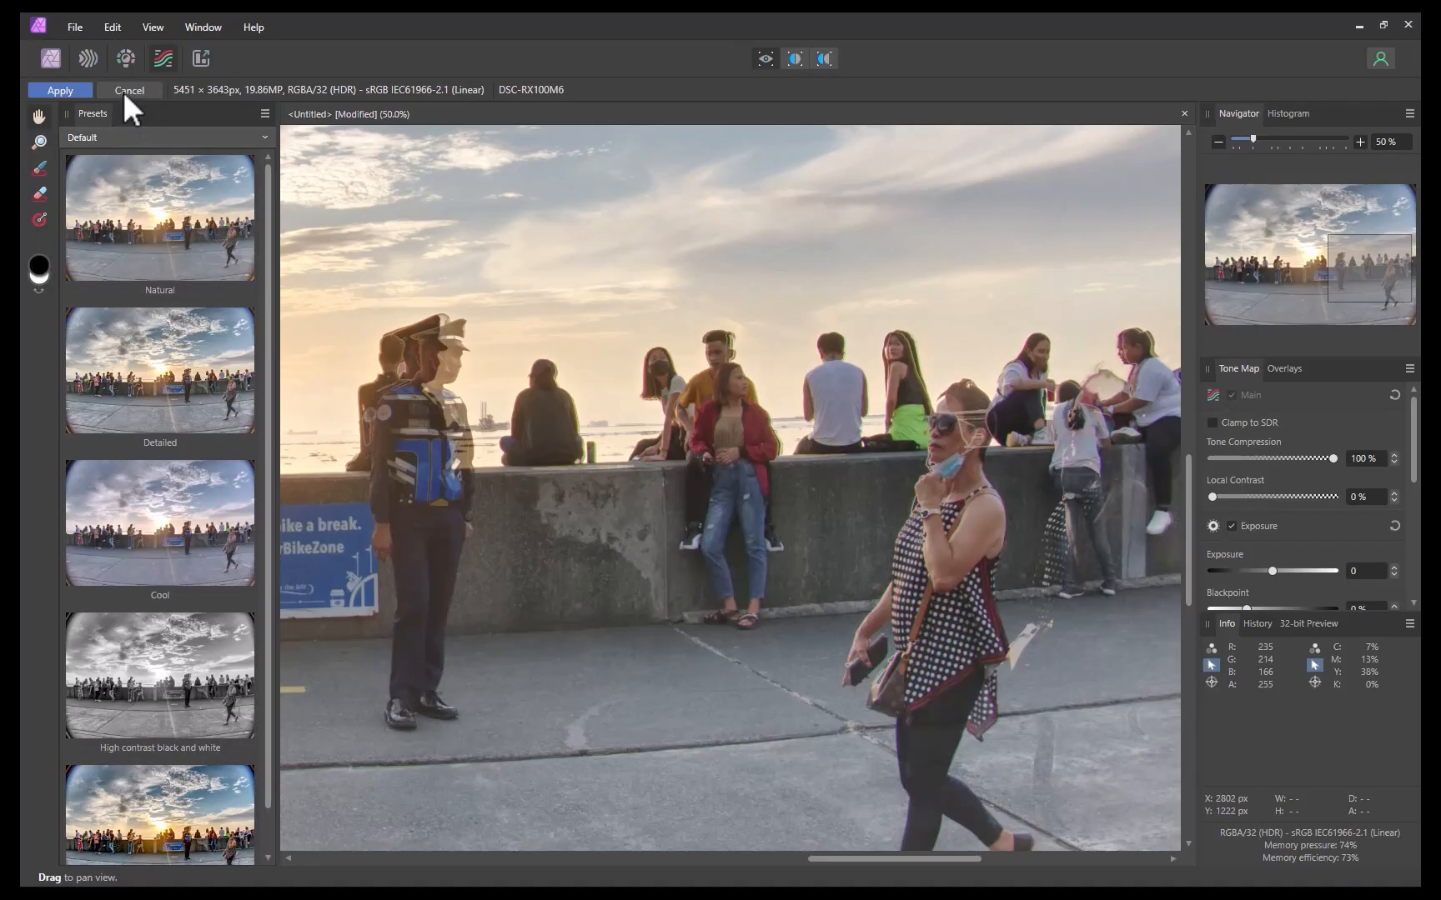
Apply the tone map and list the same ARW exposures in a second HDR merge
click(60, 90)
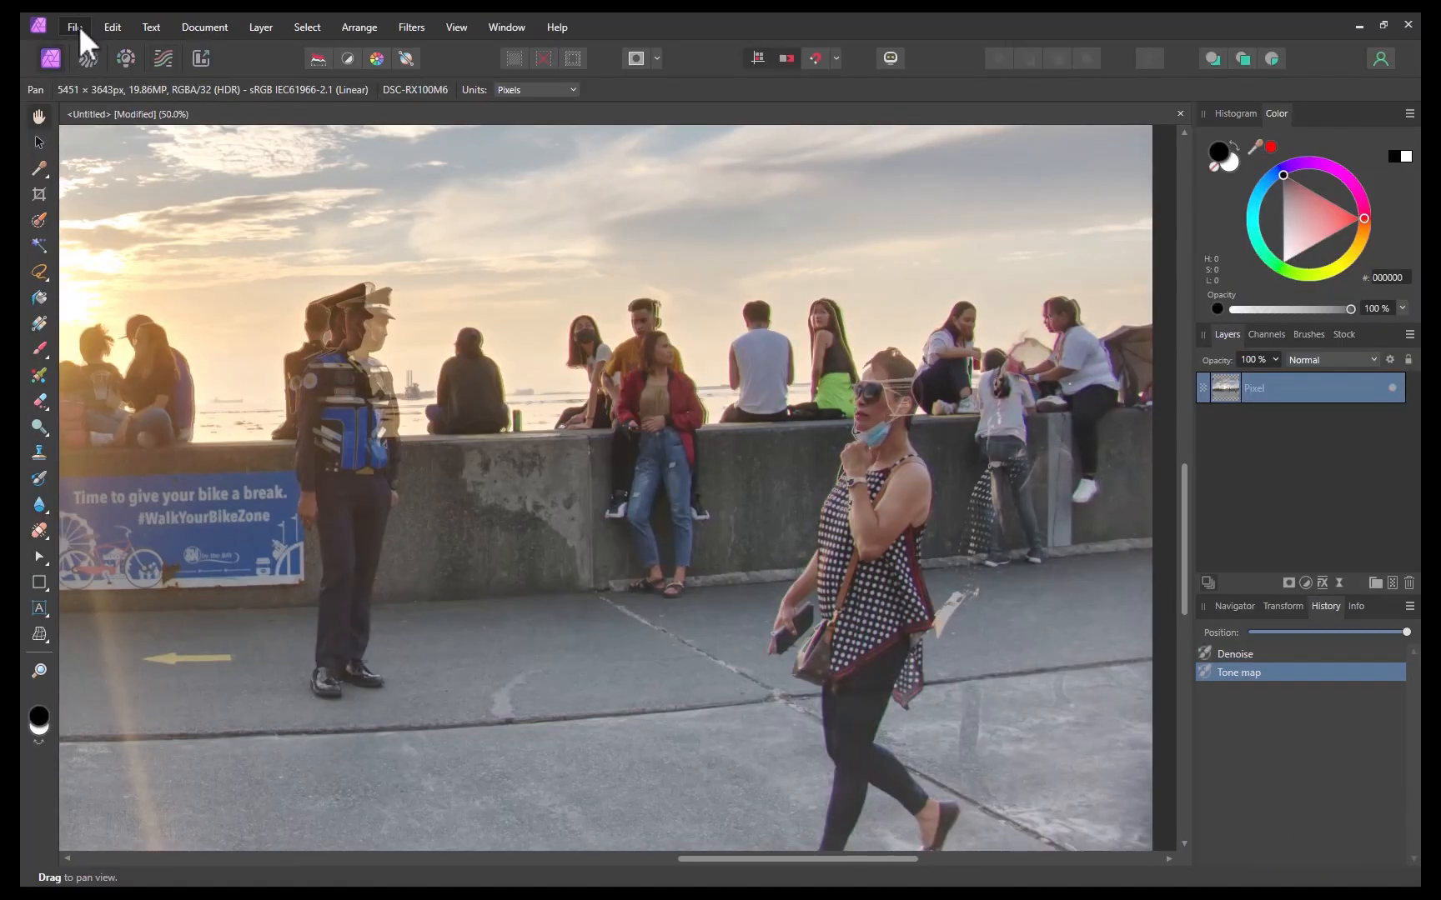
click(73, 27)
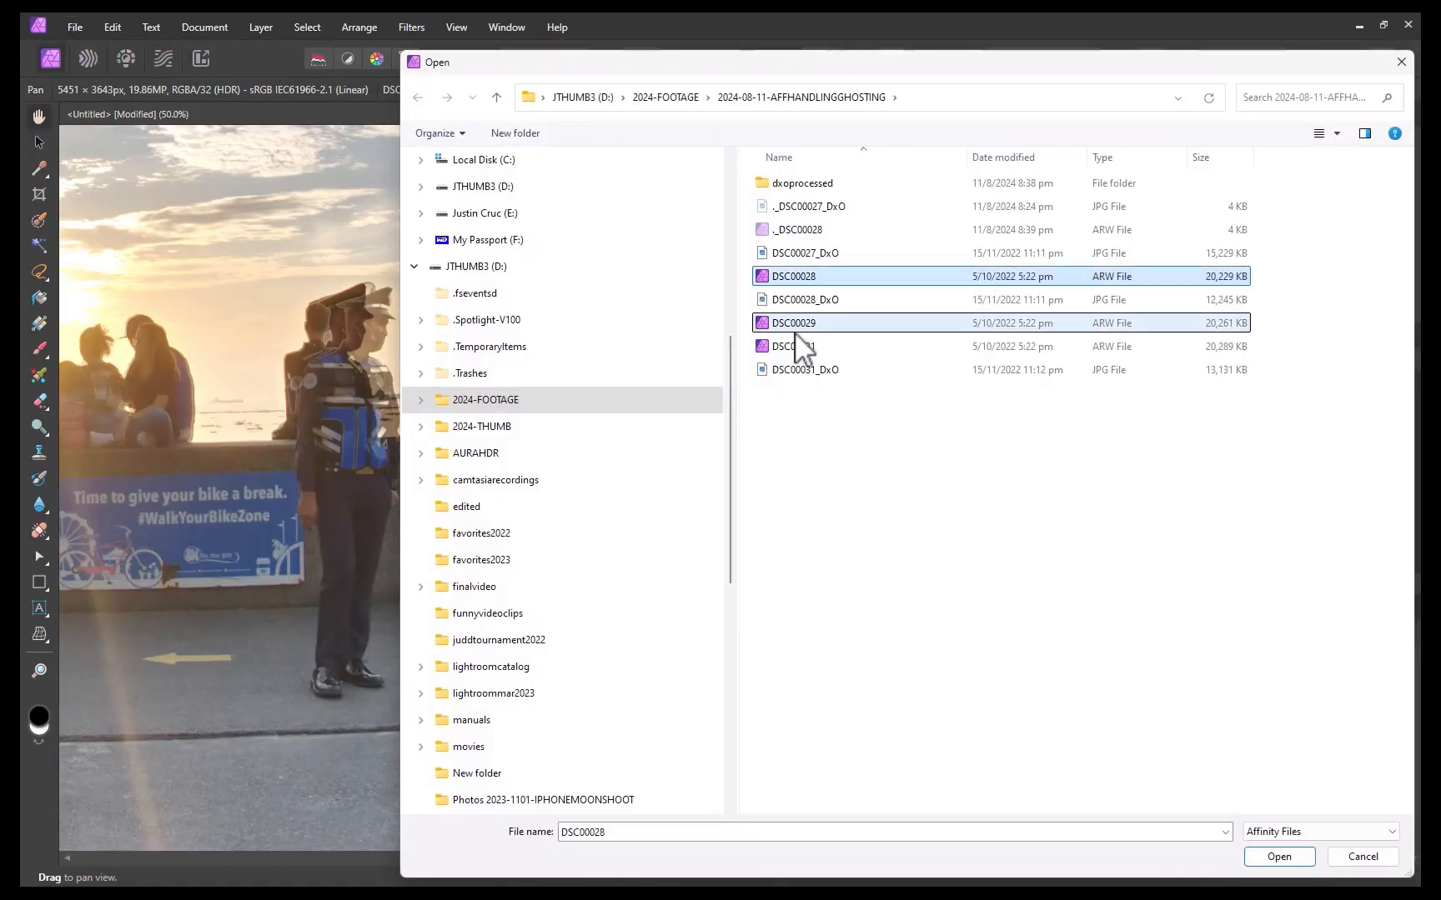
click(1278, 856)
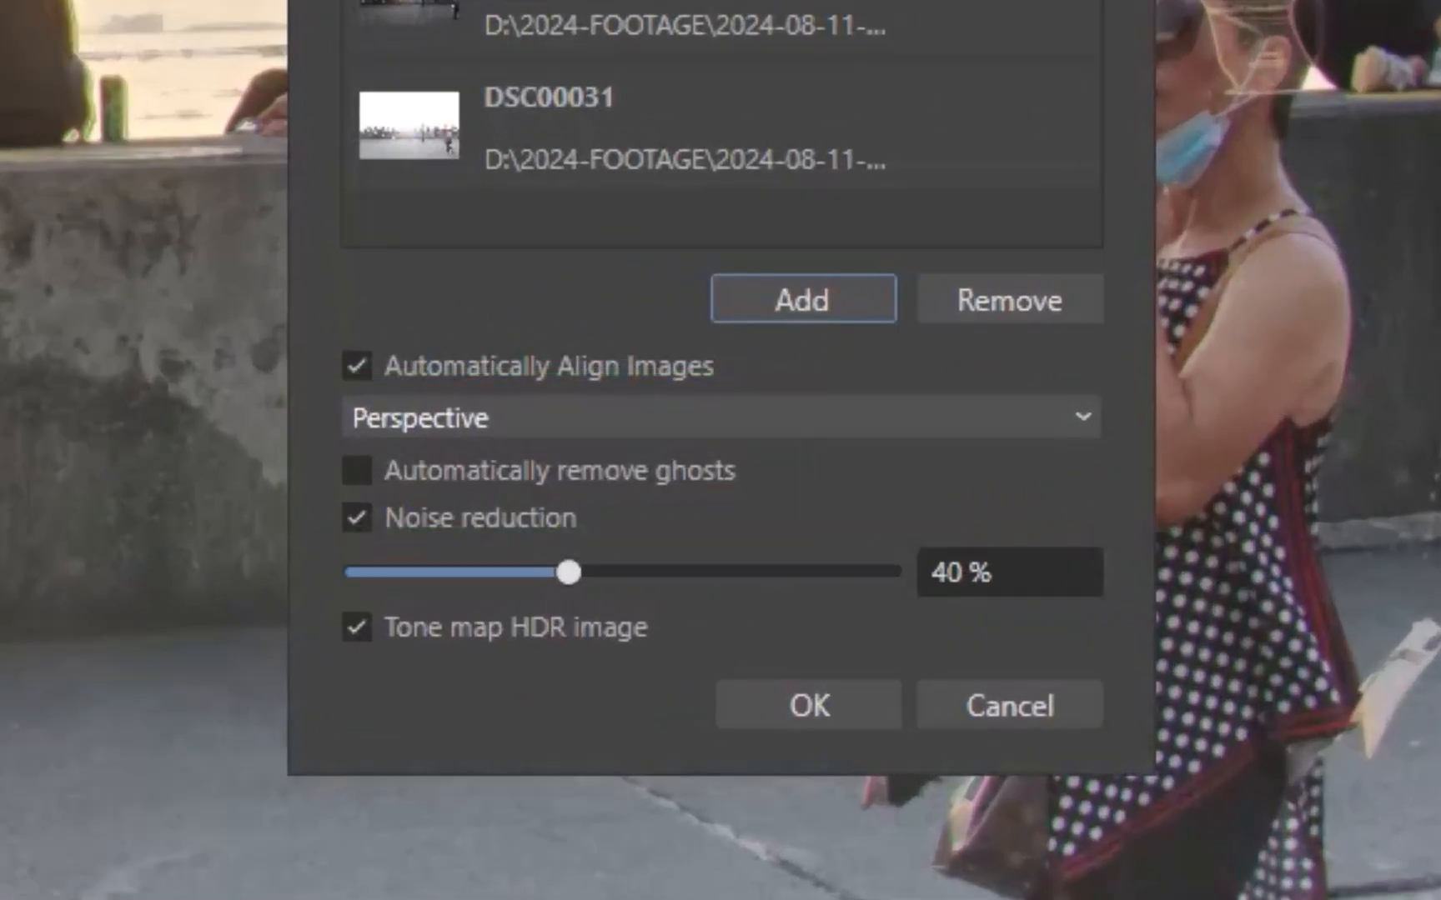
Run the second HDR merge, then inspect DSC00031.ARW's open-with options in File Explorer
click(808, 704)
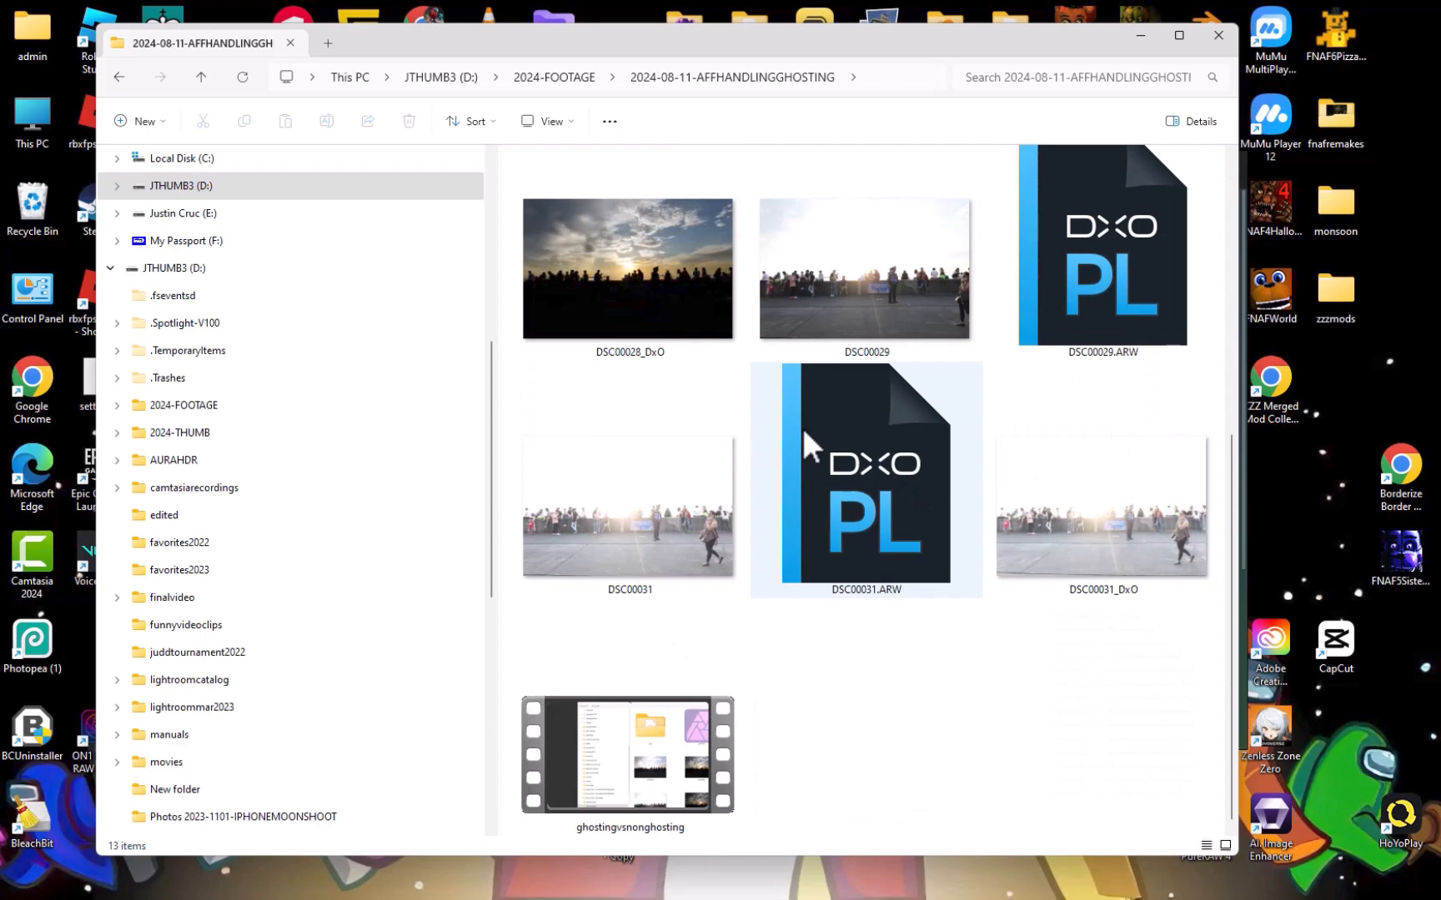
click(629, 507)
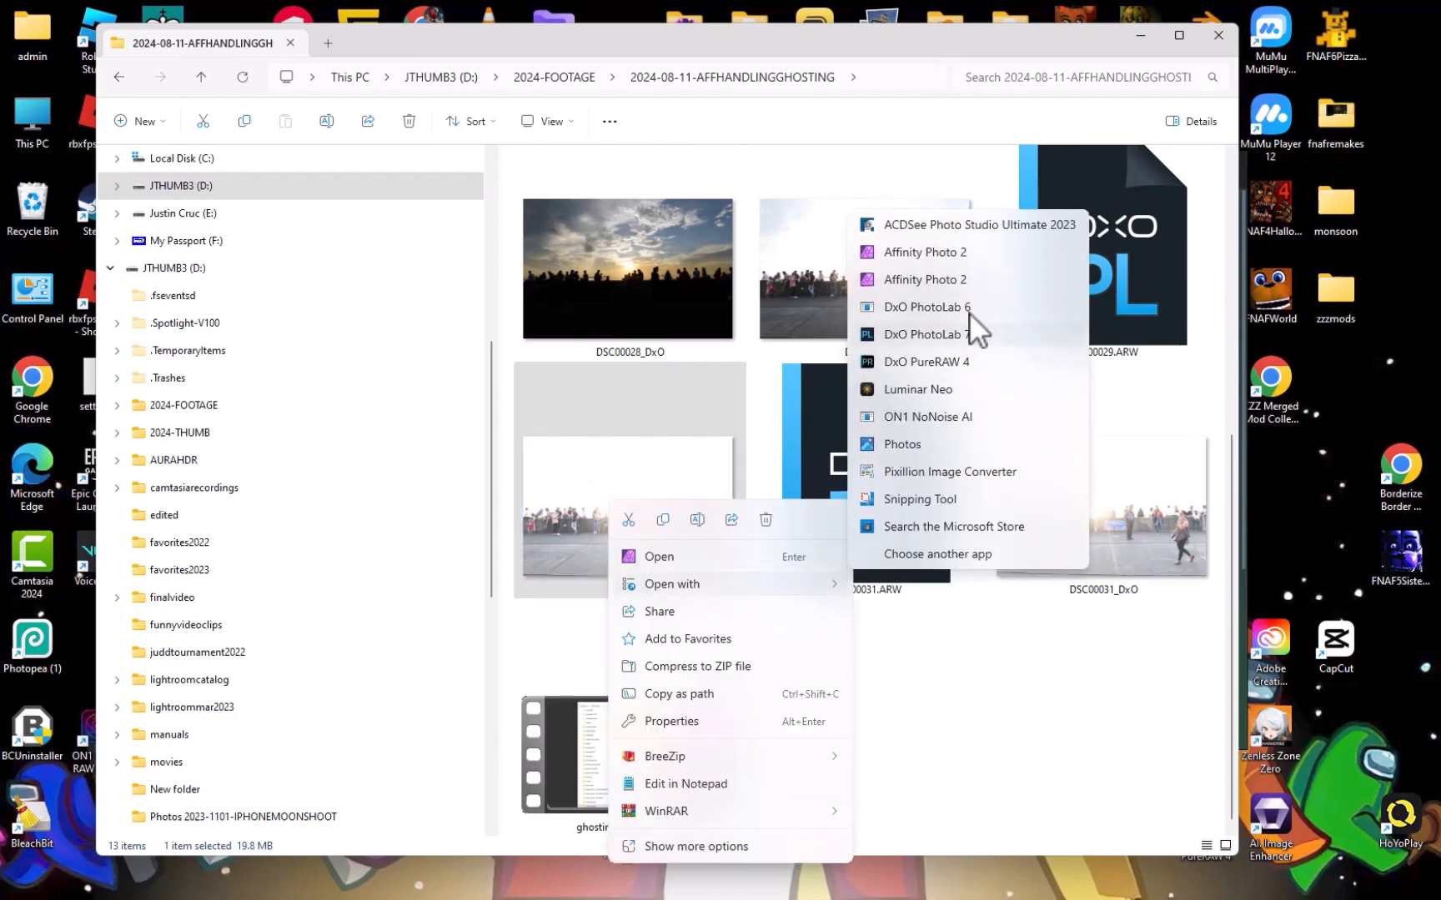
click(925, 252)
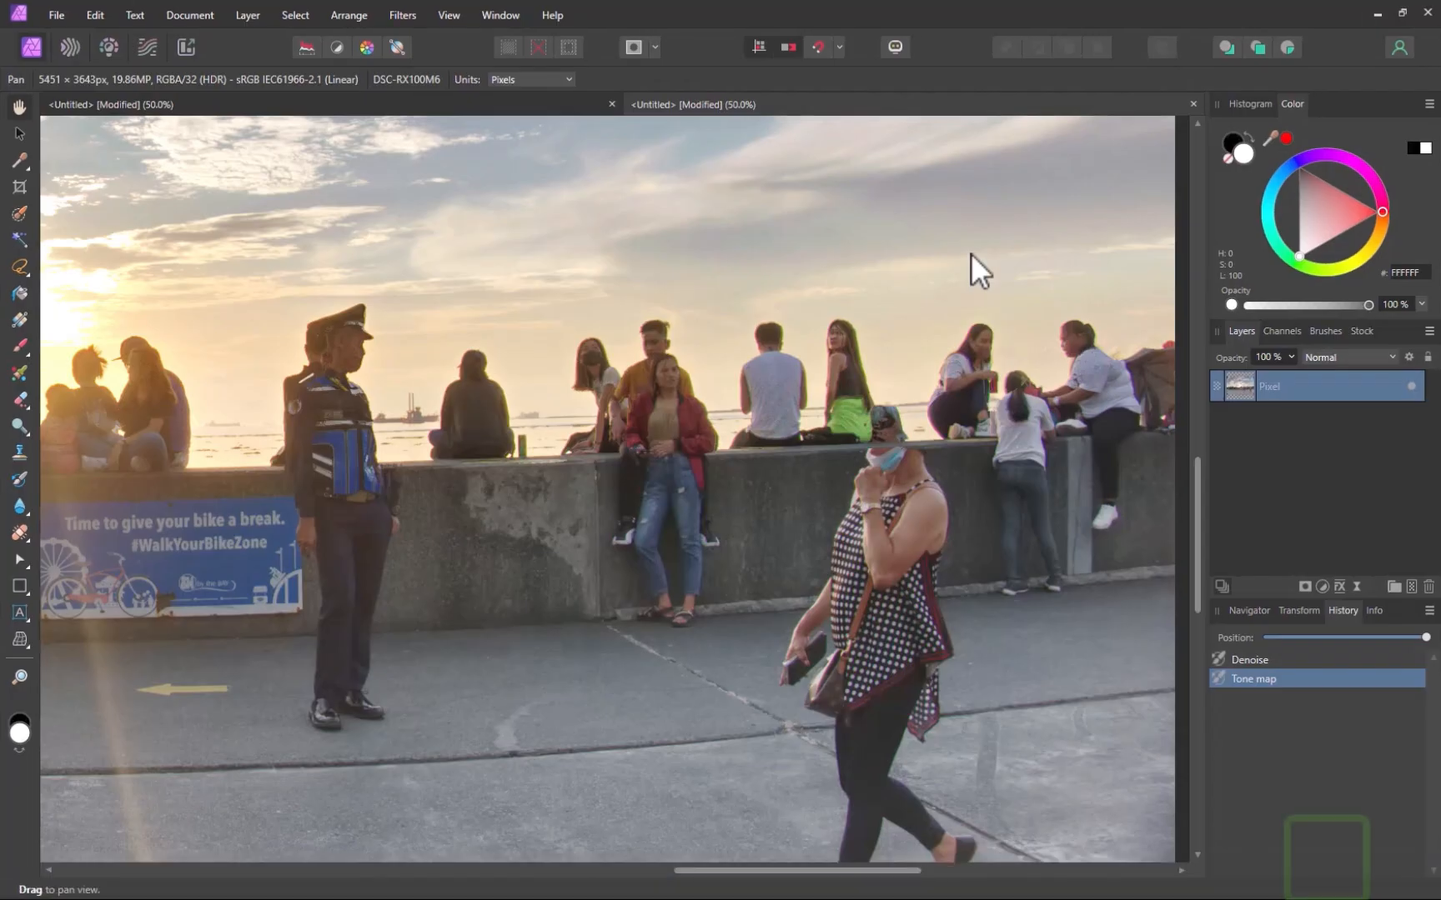
Untick Lens Correction on the DSC00031 RAW image in the Develop Lens tab
click(869, 104)
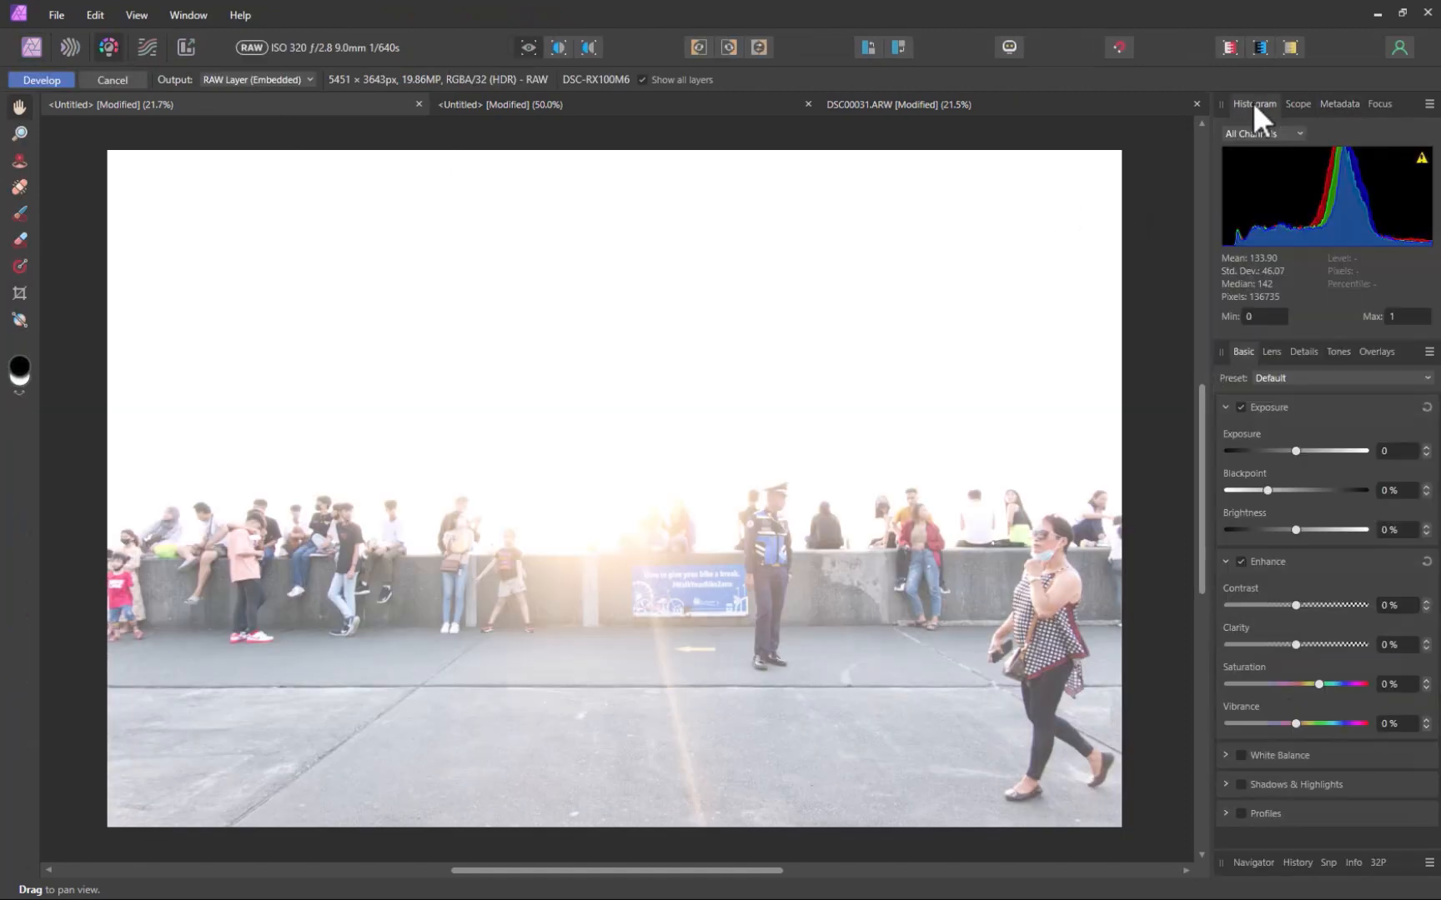
mouse_move(1285, 372)
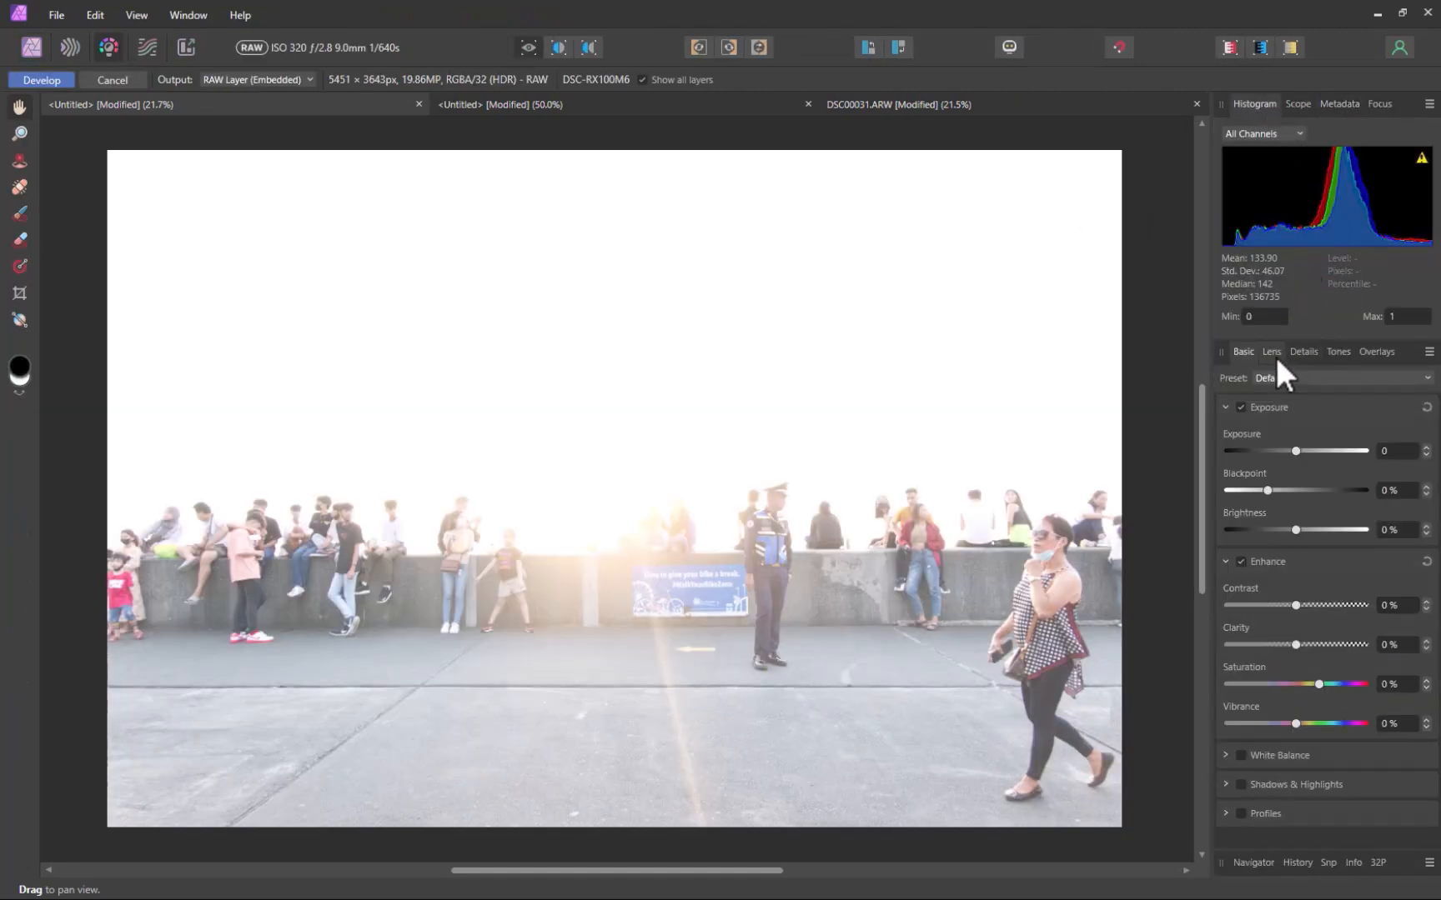
click(1271, 351)
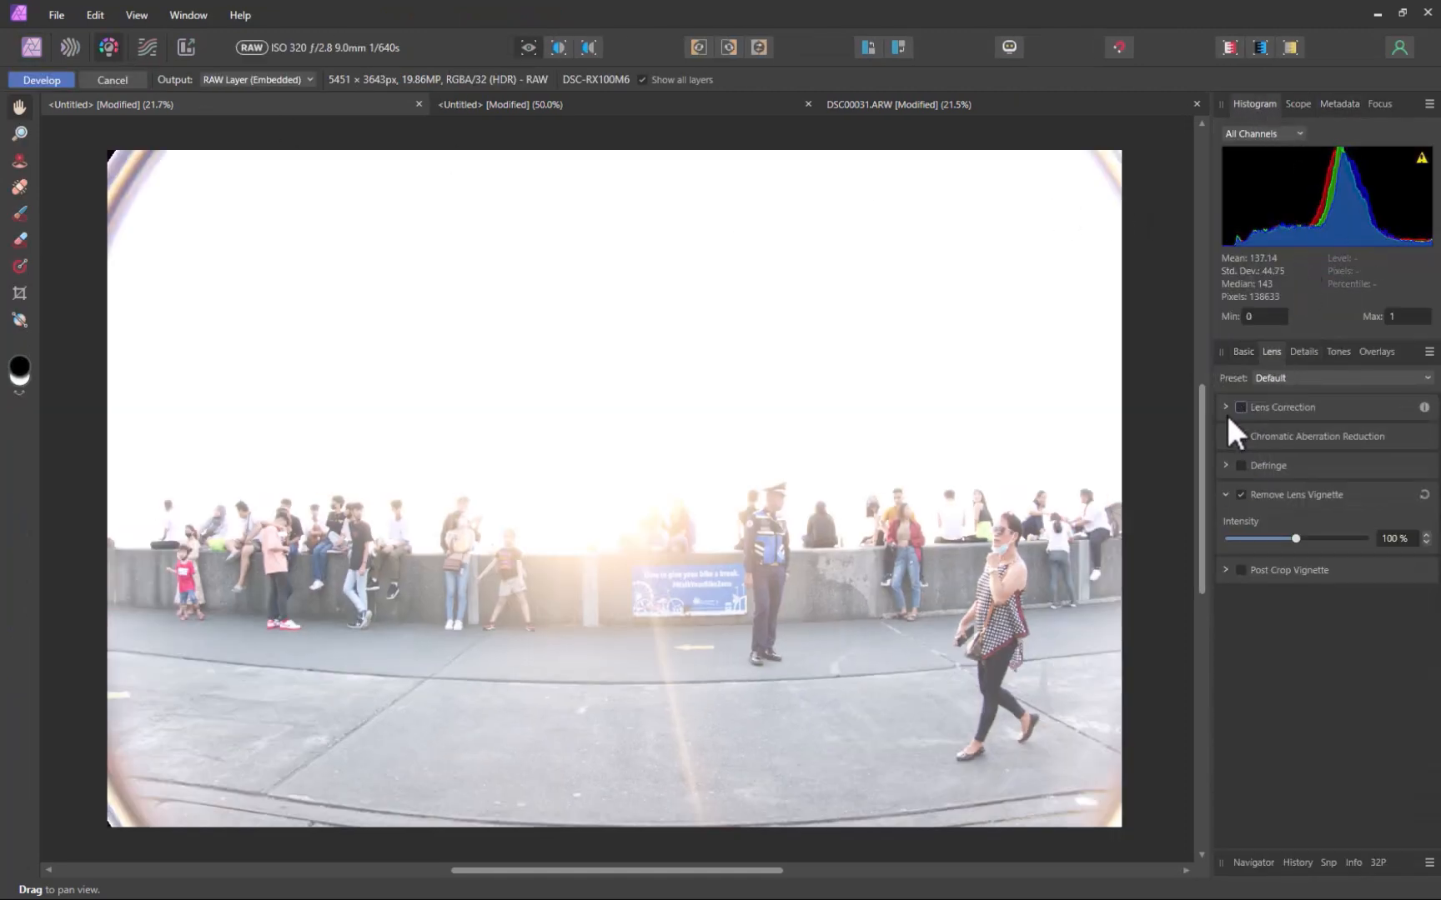
click(1240, 495)
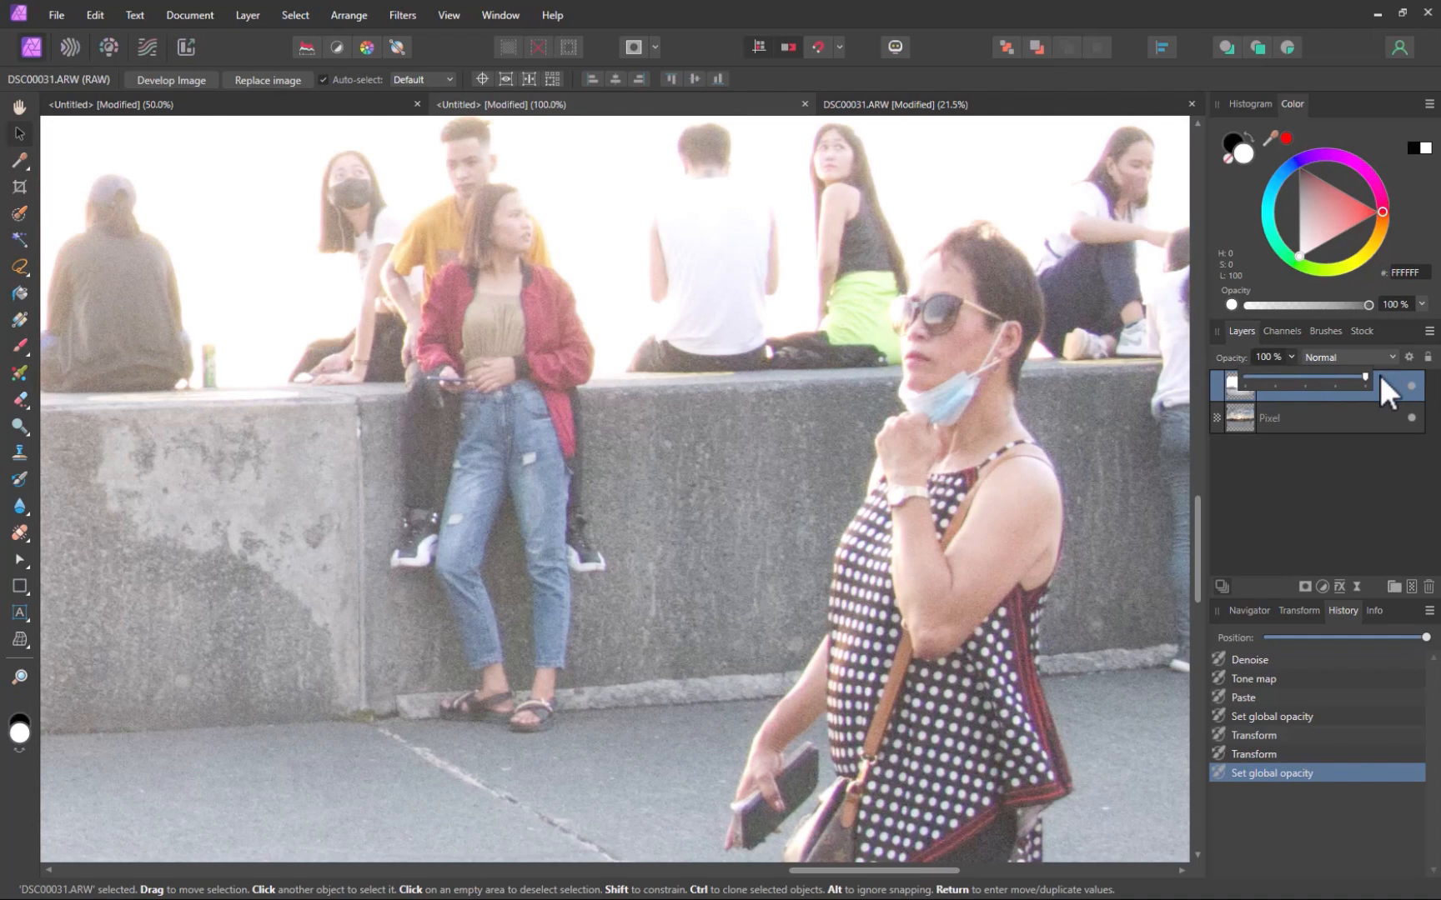
mouse_move(1387, 395)
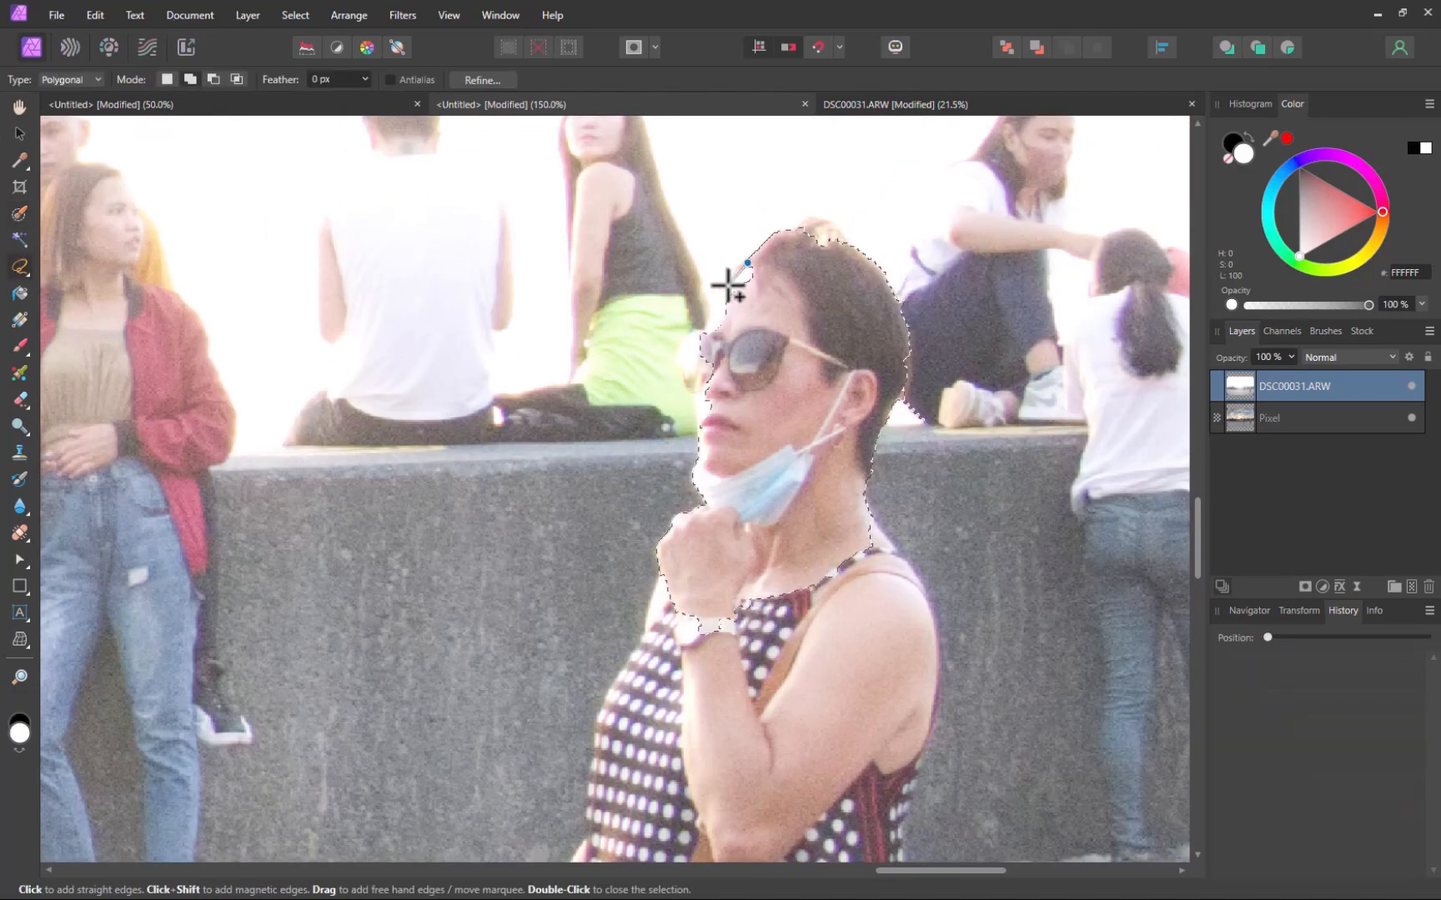
Add another polygonal selection point along the walking woman's outline
click(712, 436)
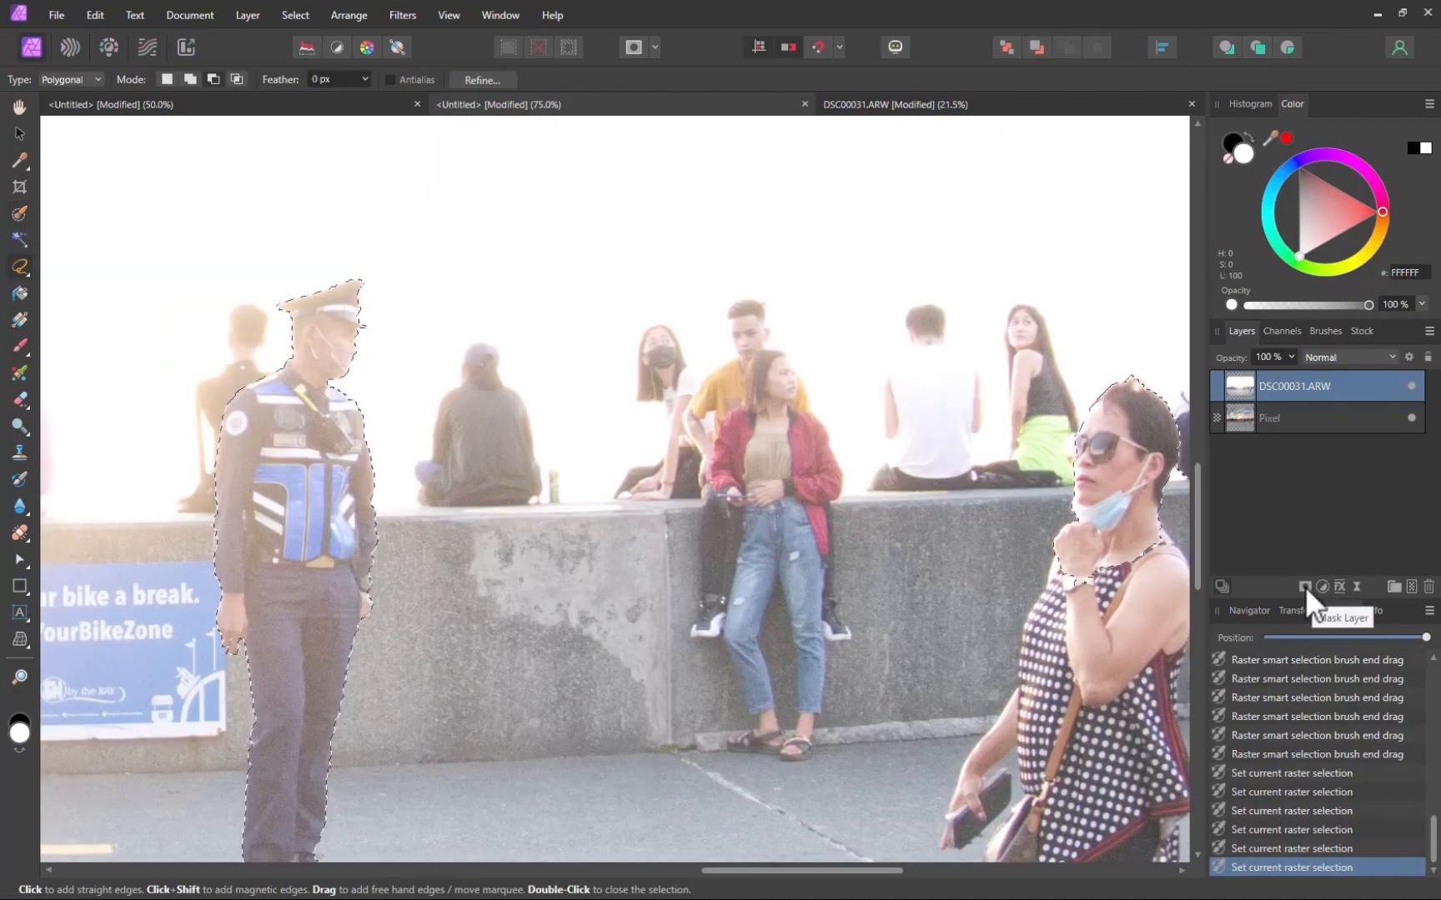
Mask the DSC00031 layer to the selected woman and officer
click(1304, 586)
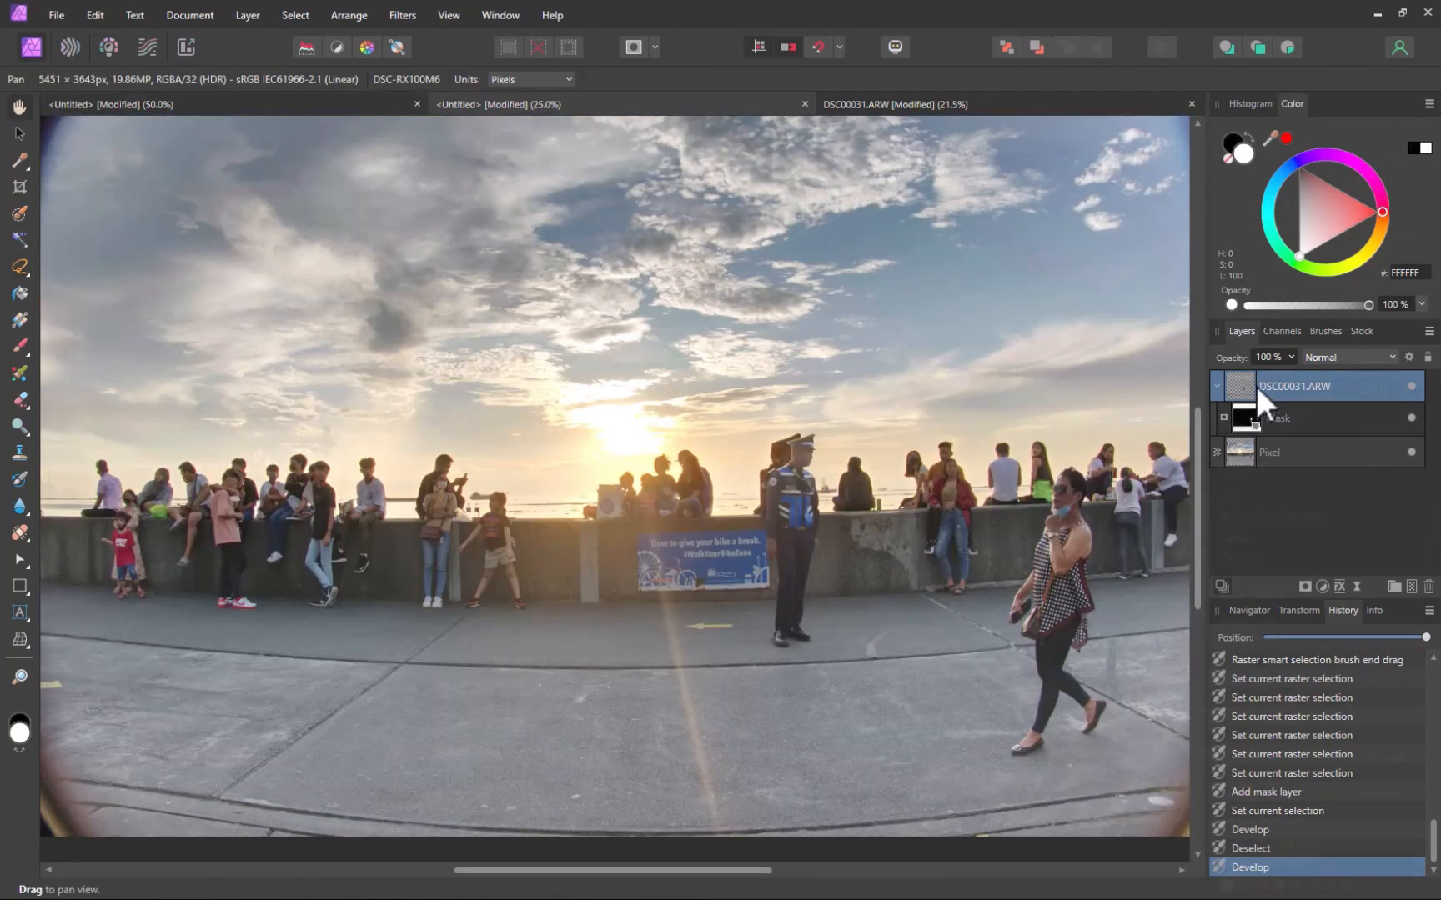
Merge visible layers and develop the result with Lens Correction at -27% distortion
right_click(1296, 386)
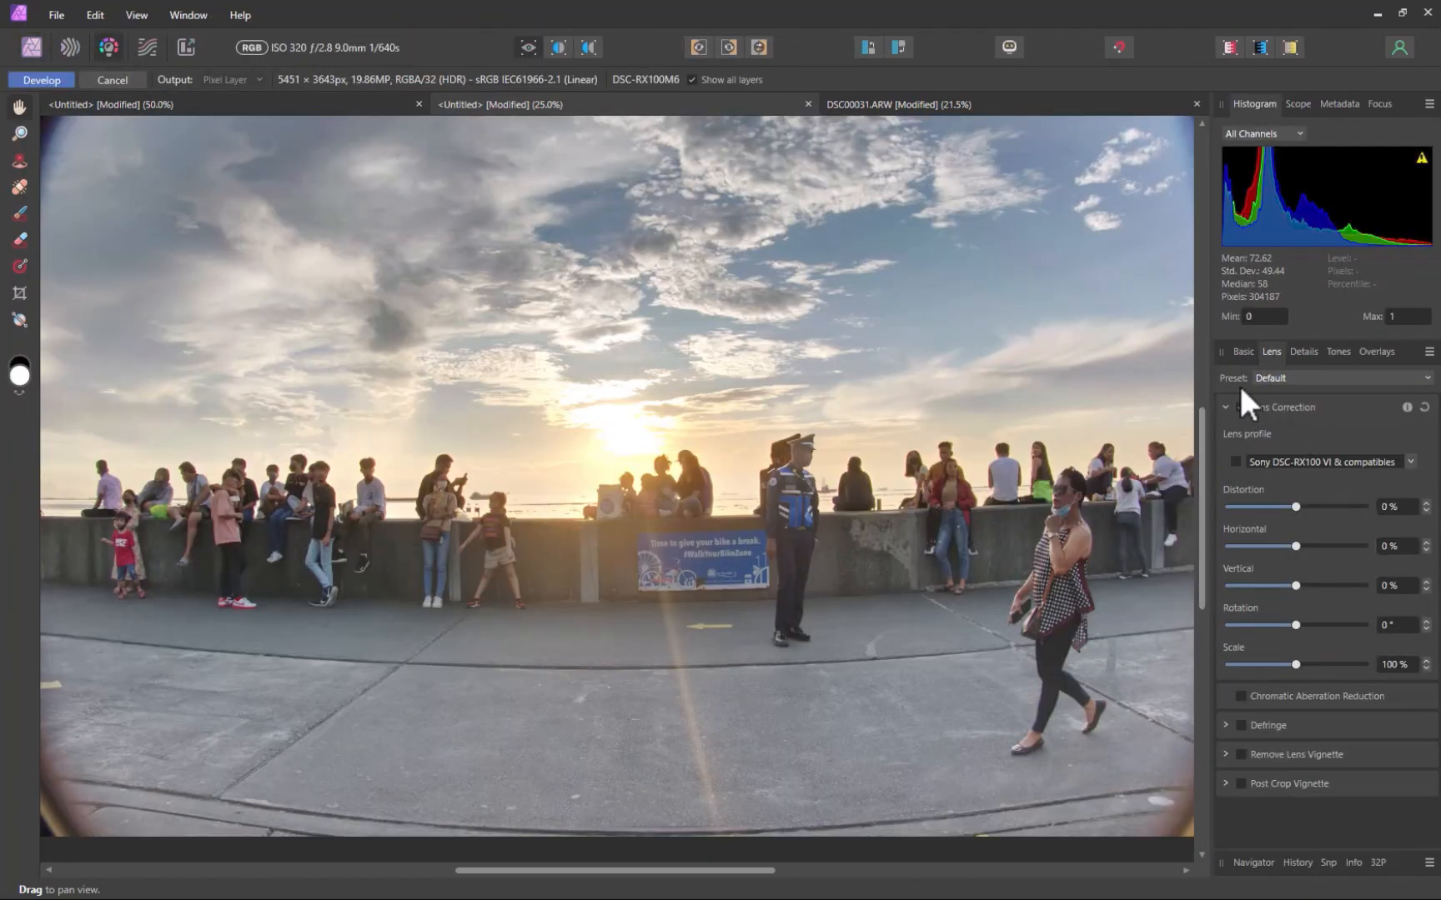
click(1239, 407)
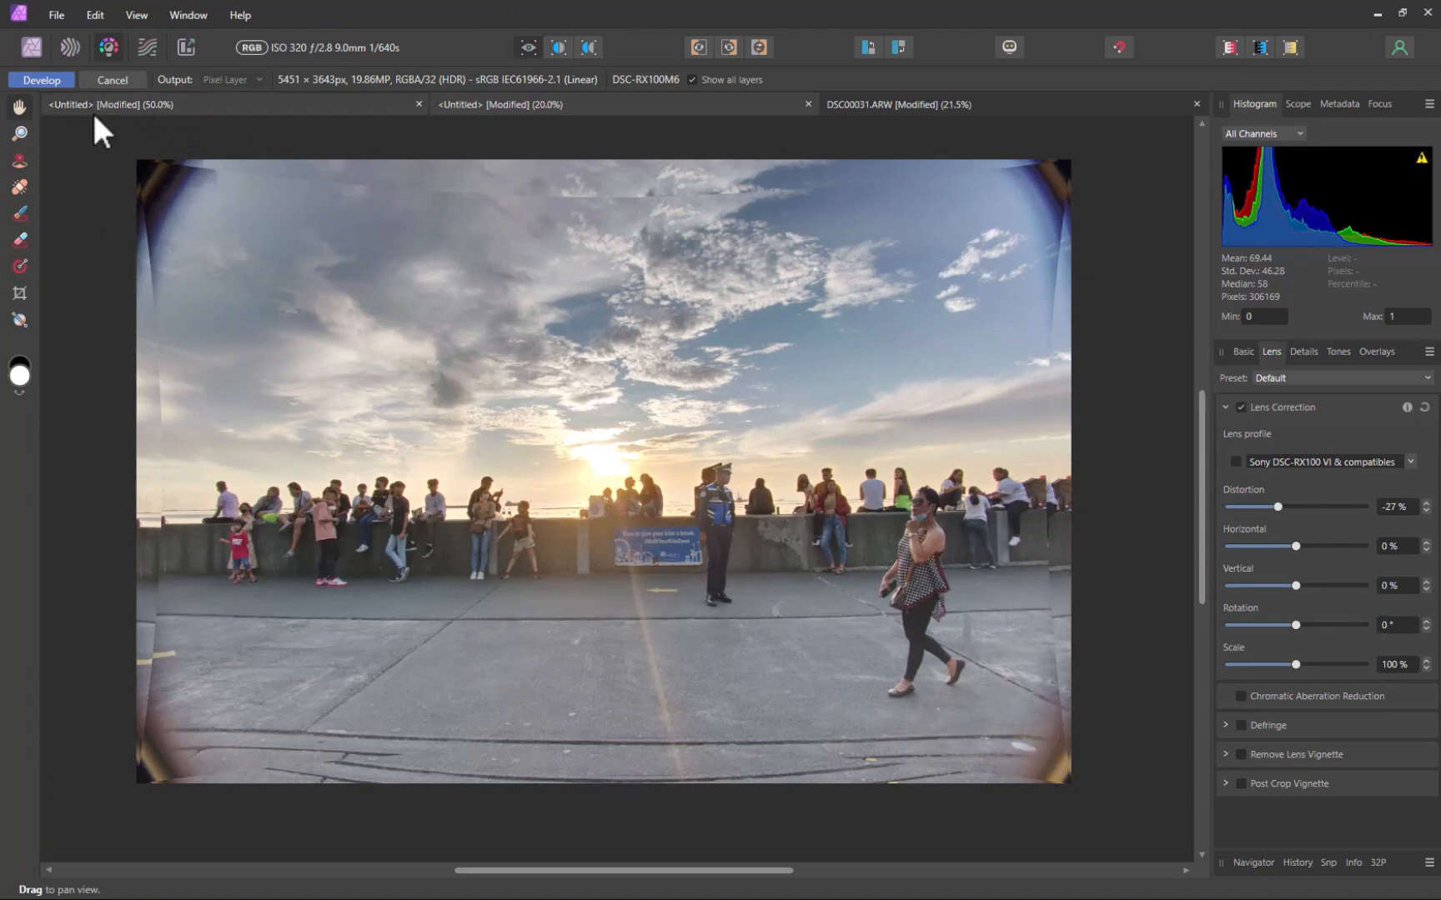
click(40, 80)
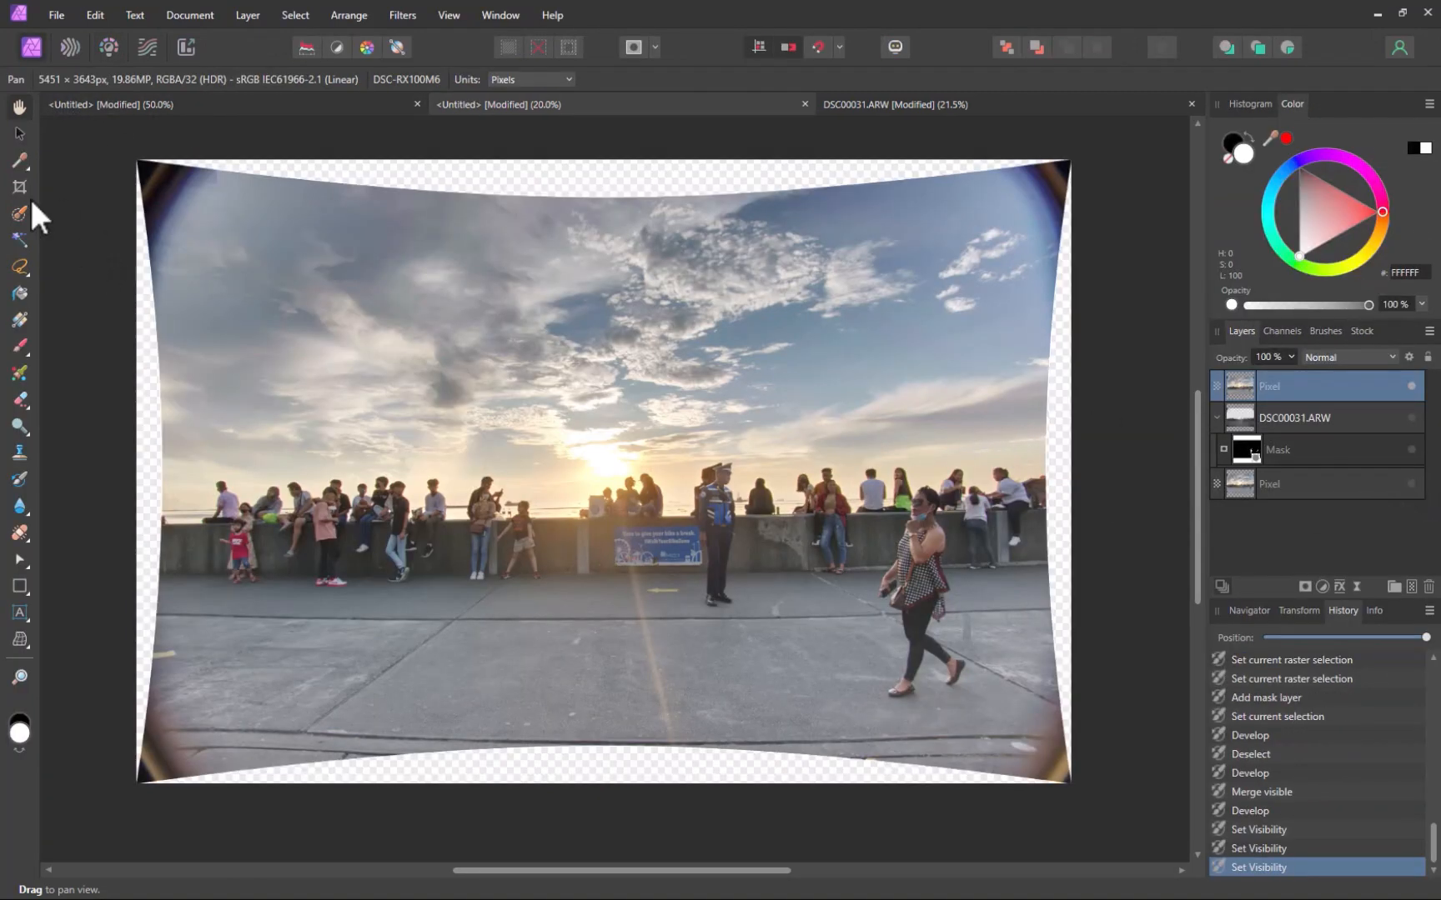
Crop unconstrained to 5017 × 3143 px, trimming the warped transparent edges
click(19, 188)
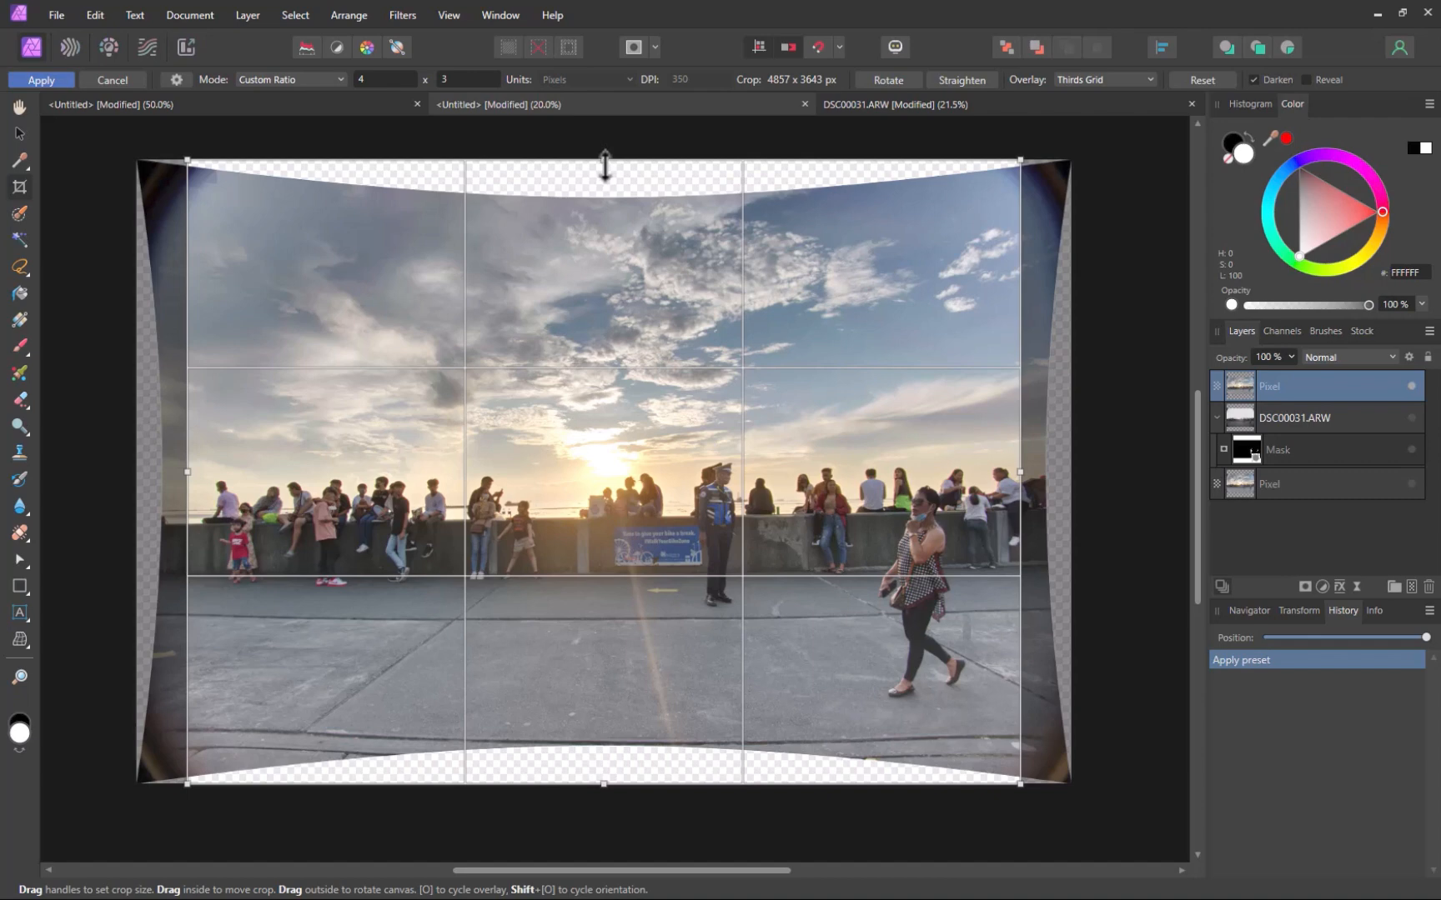
click(289, 79)
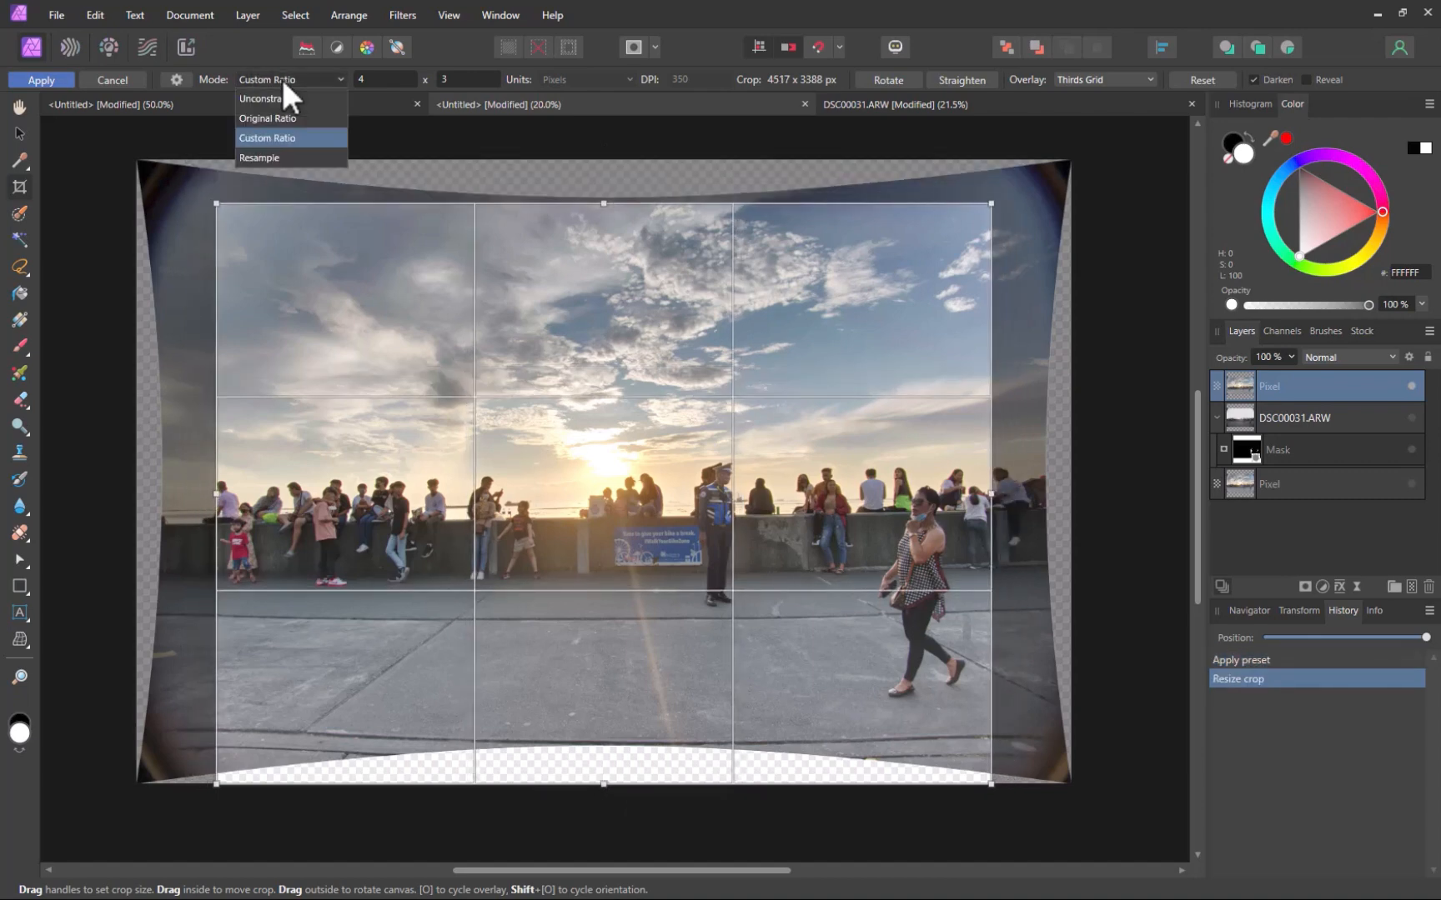
click(260, 98)
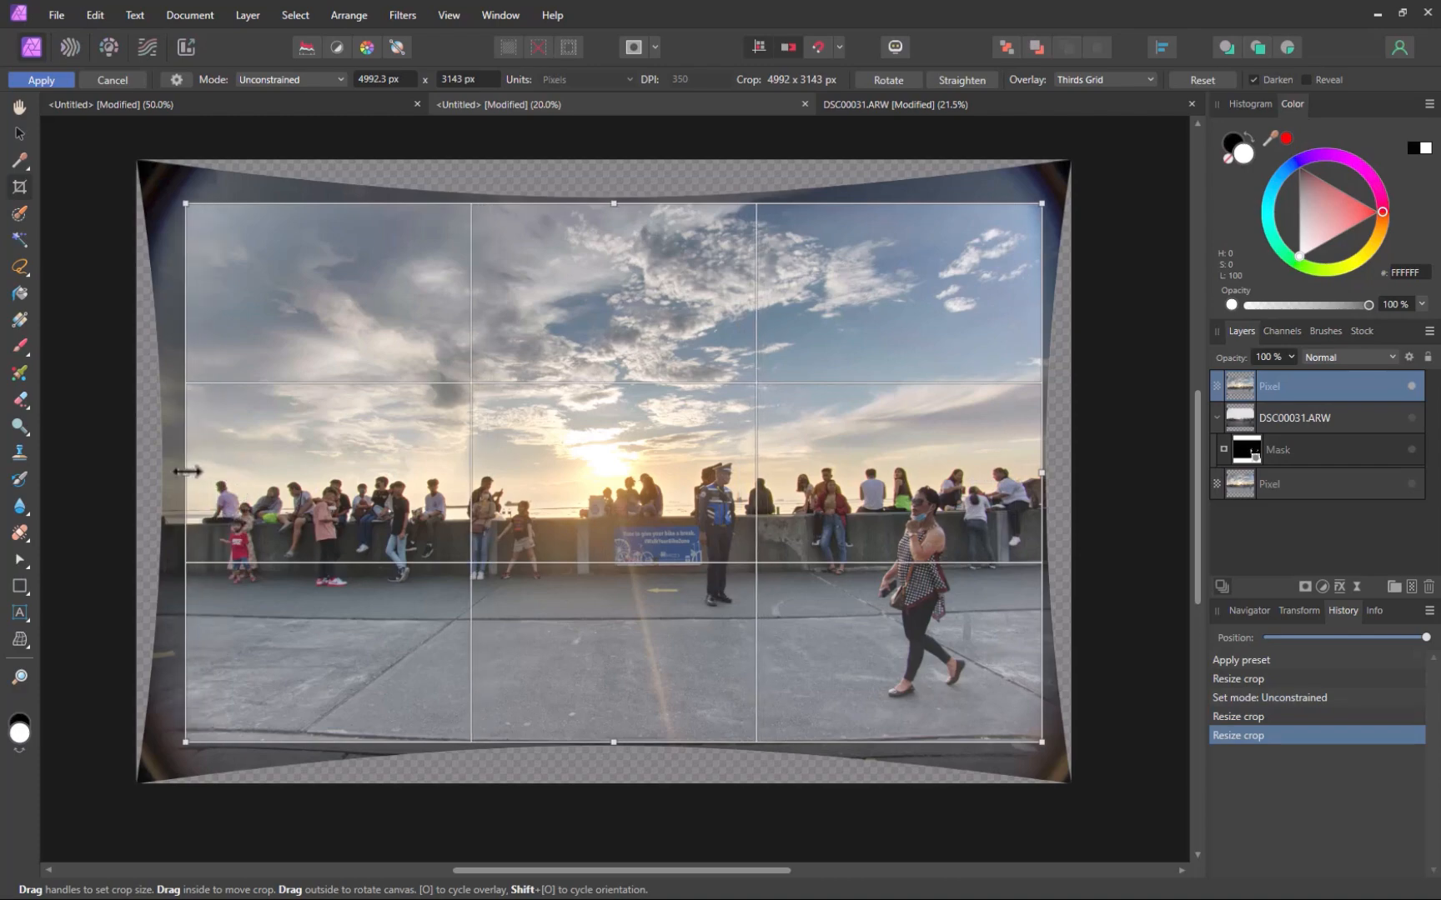
click(40, 80)
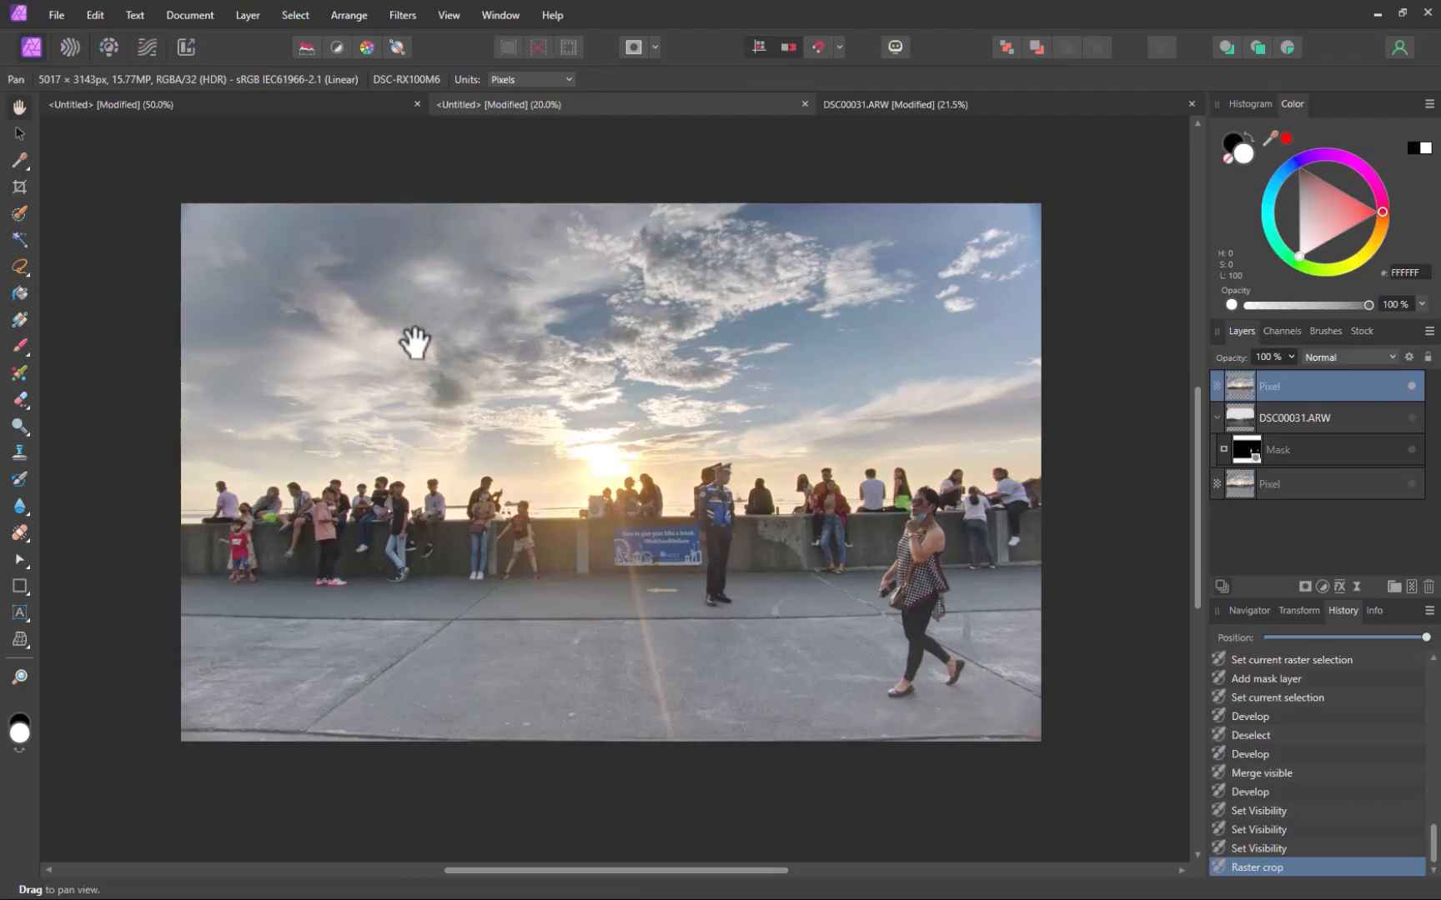